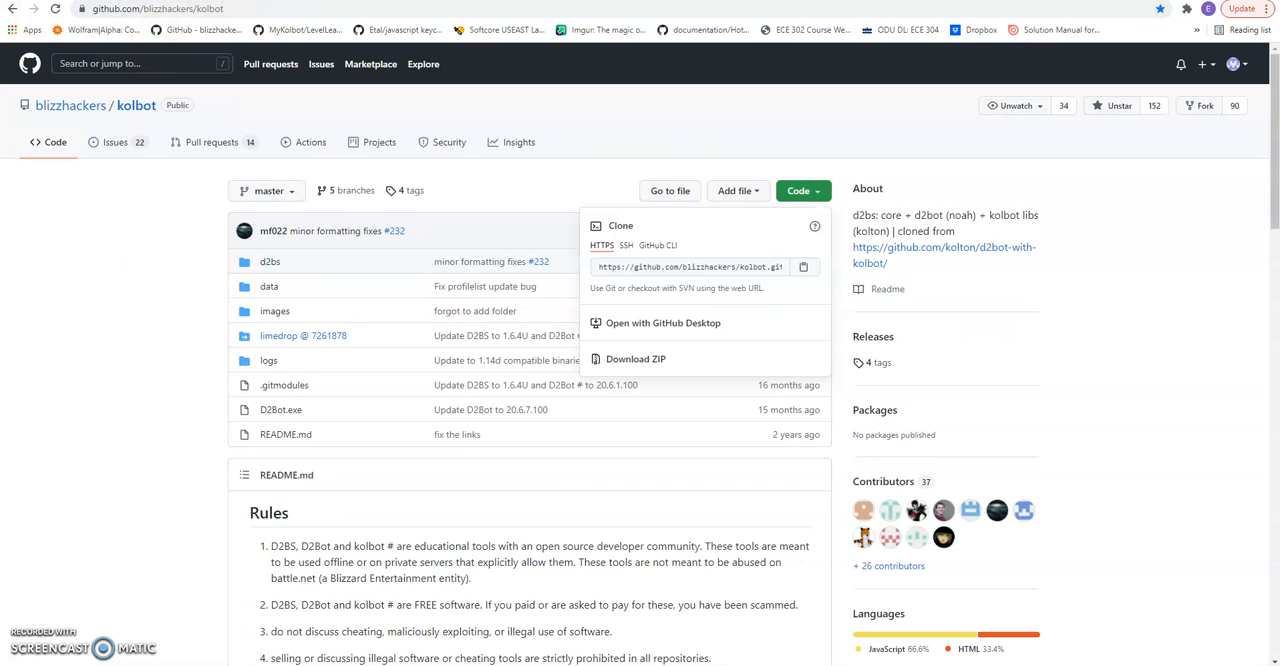
Copy the HTTPS clone address of the blizzhackers kolbot repository from the Code dropdown
click(567, 191)
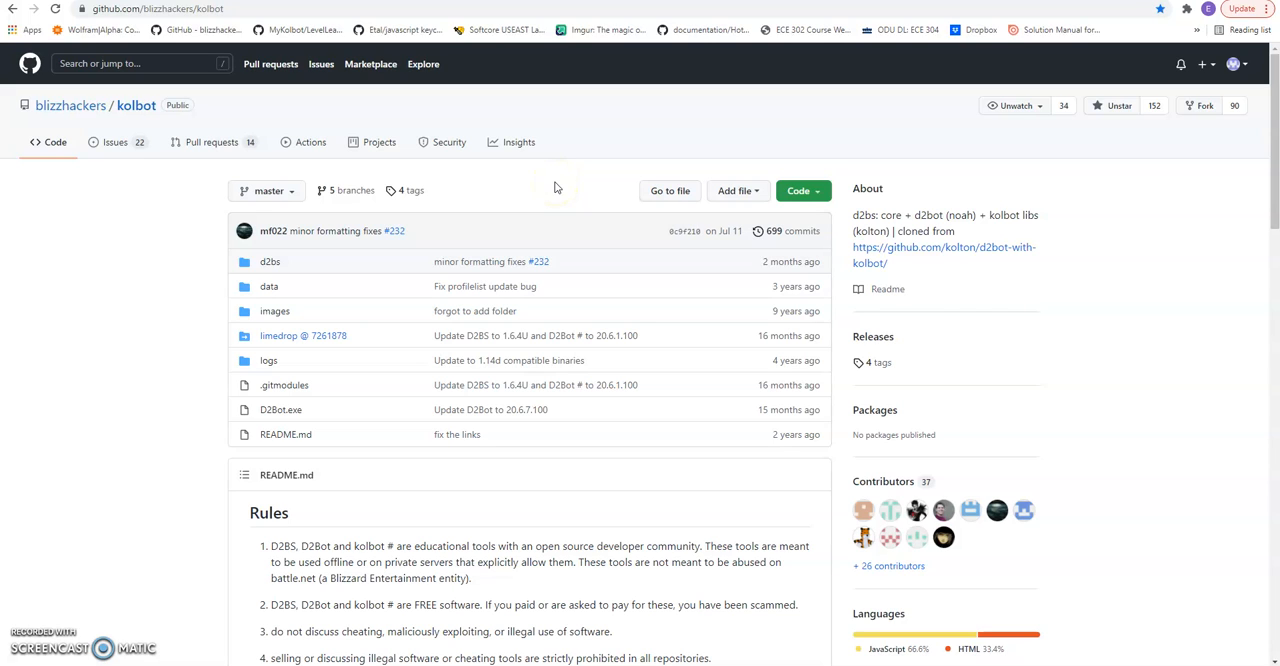
click(798, 190)
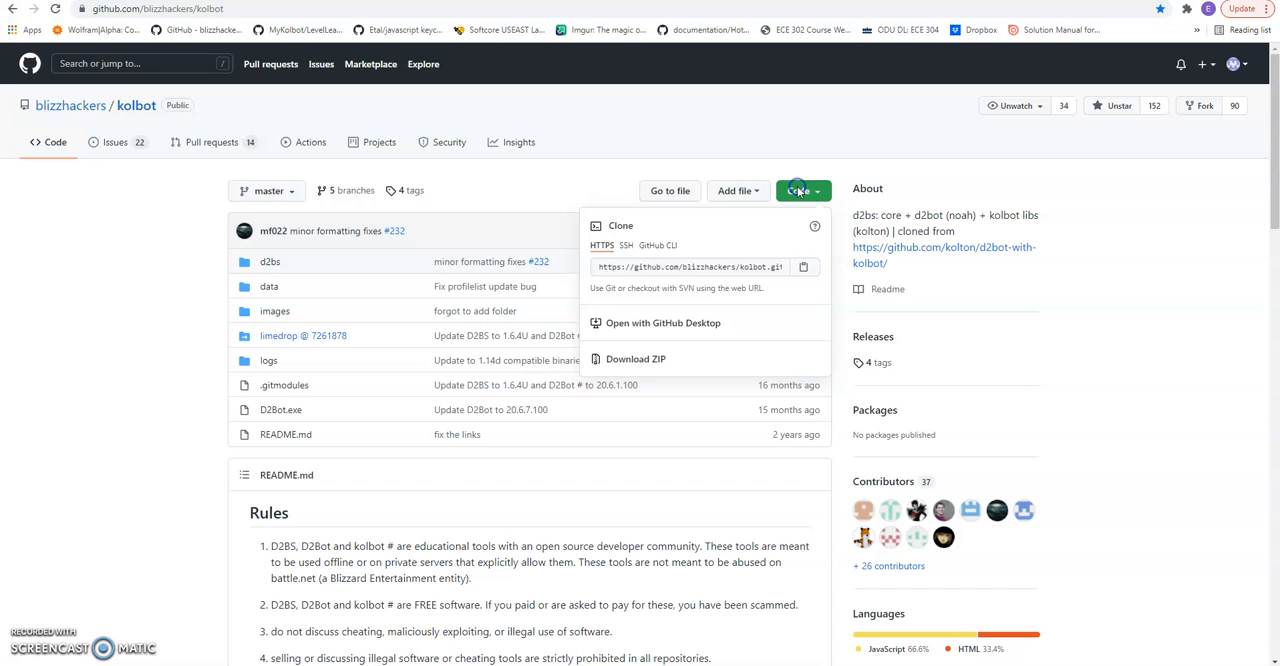
click(804, 266)
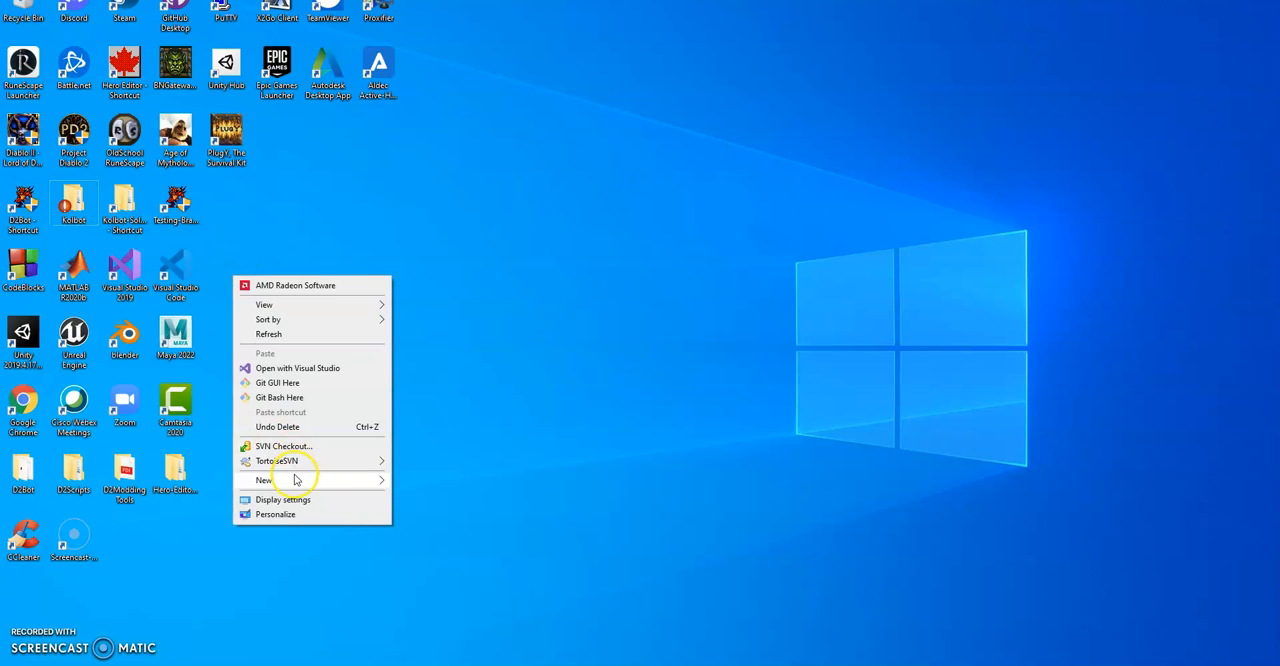
Create a new desktop folder named Kolbot_test
click(262, 480)
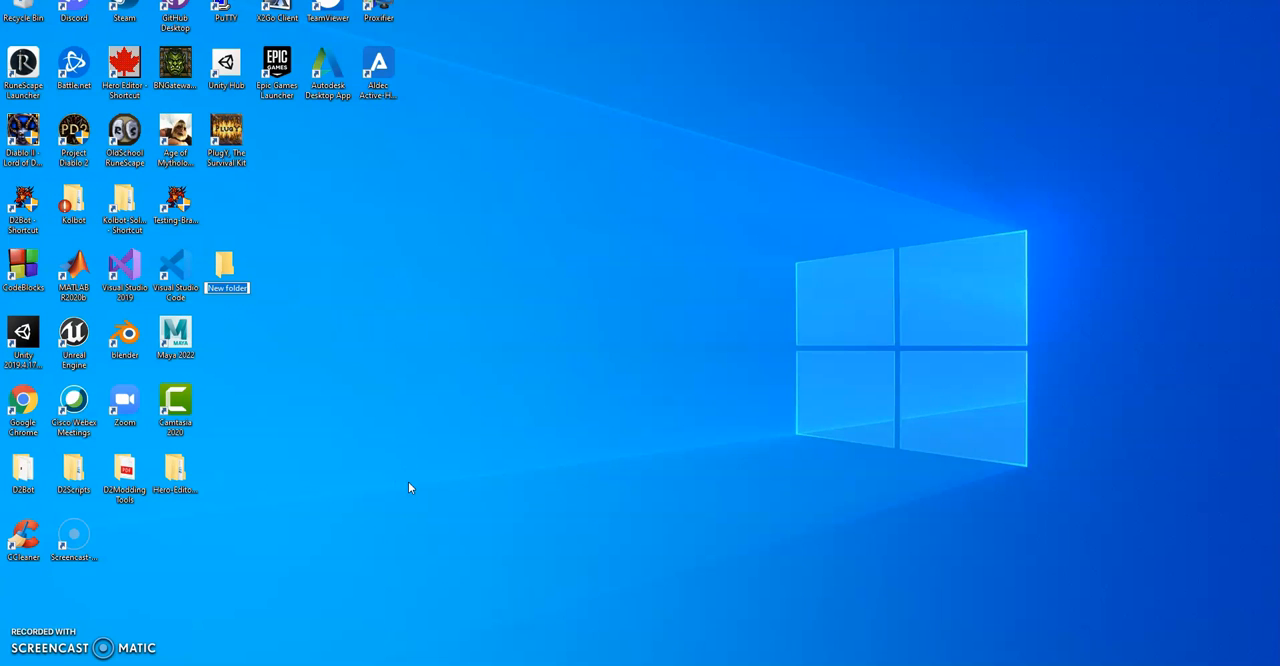
text(Kolbot test)
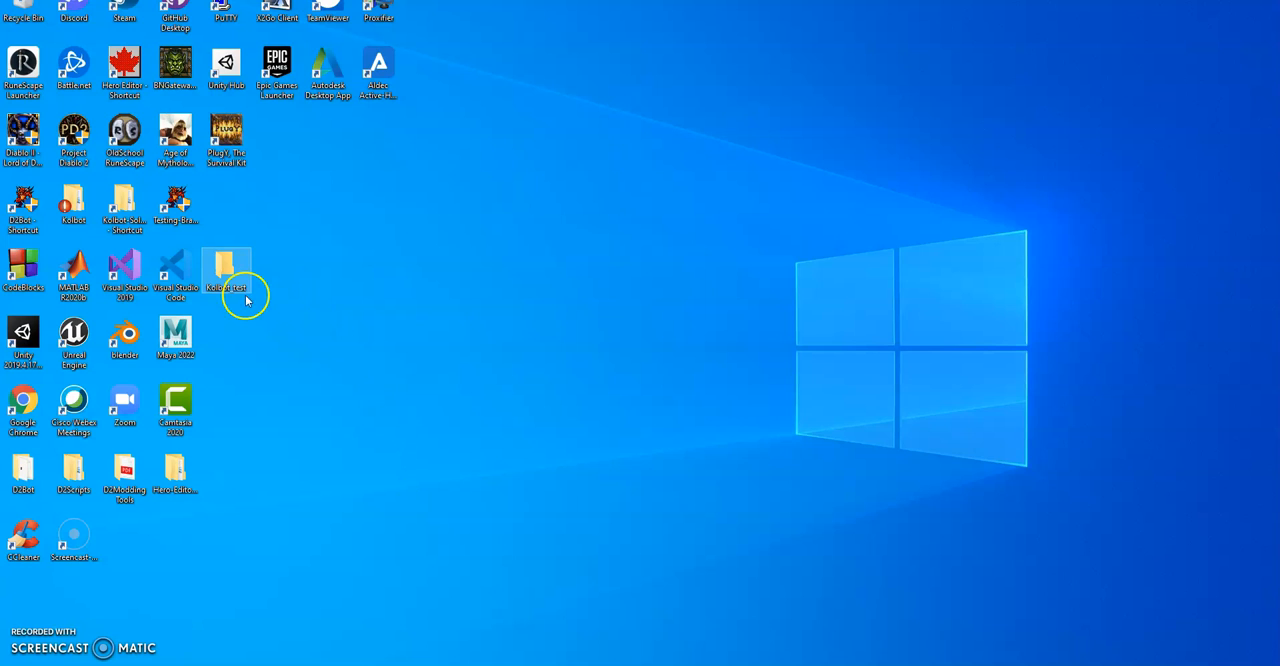
SVN-checkout the kolbot repository into Kolbot_test, reaching revision 781
right_click(226, 270)
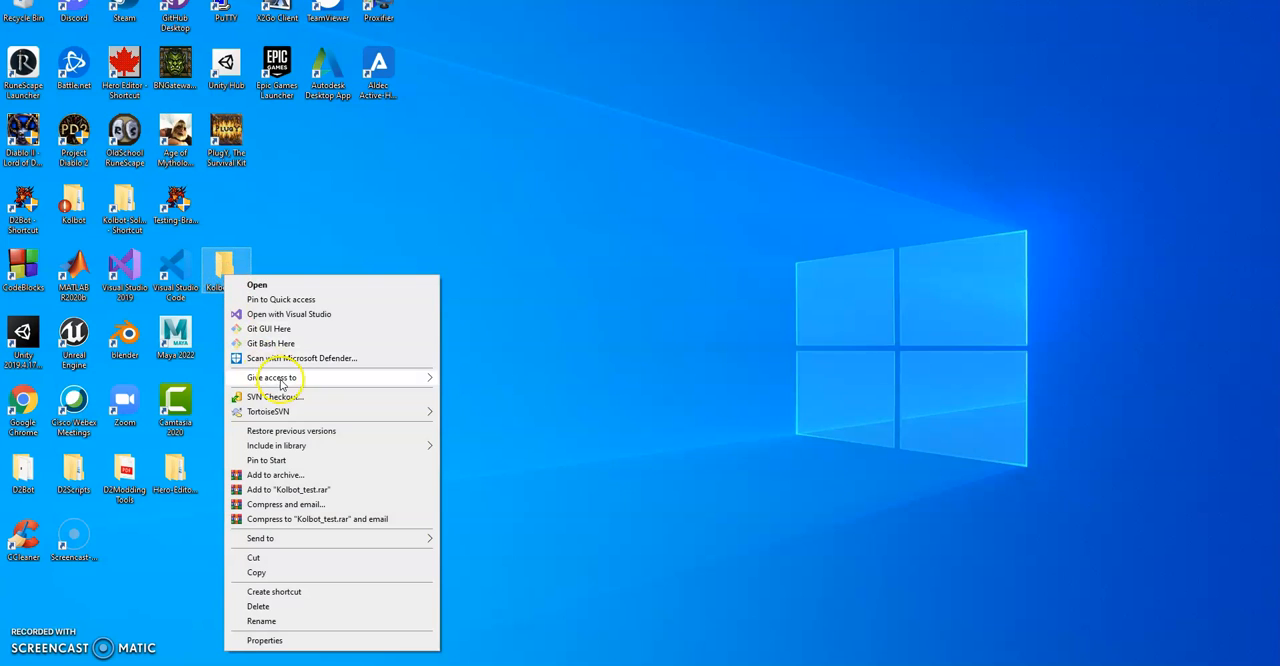
click(276, 395)
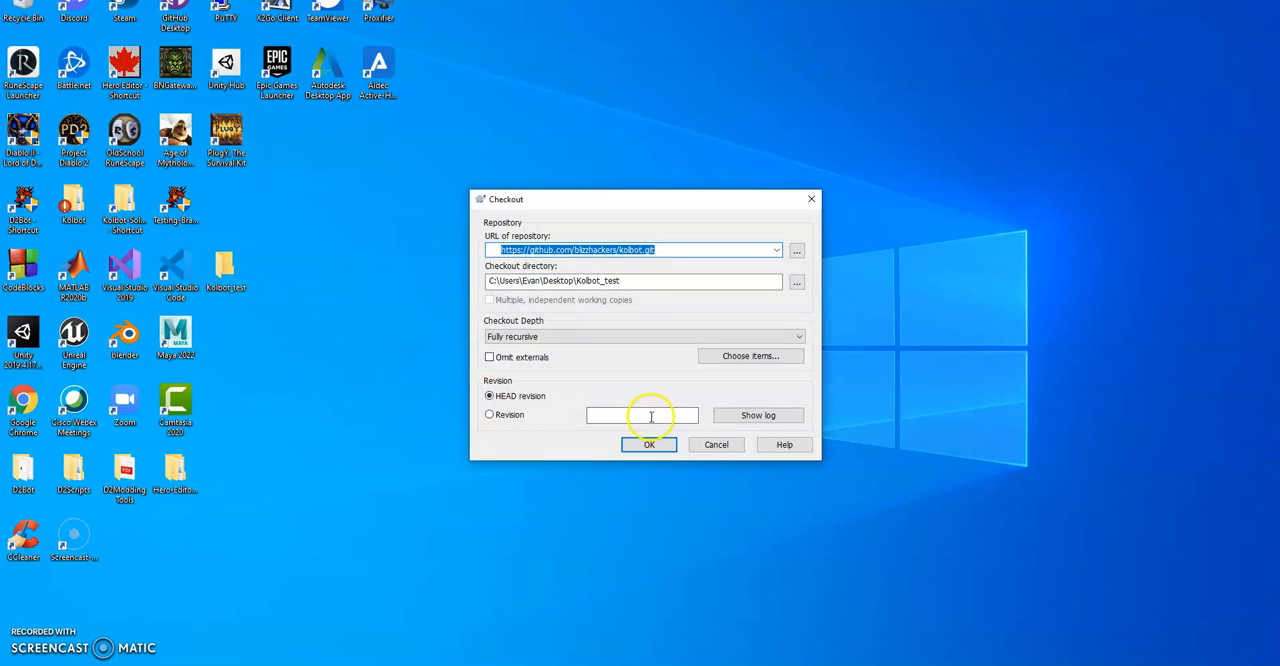
click(648, 444)
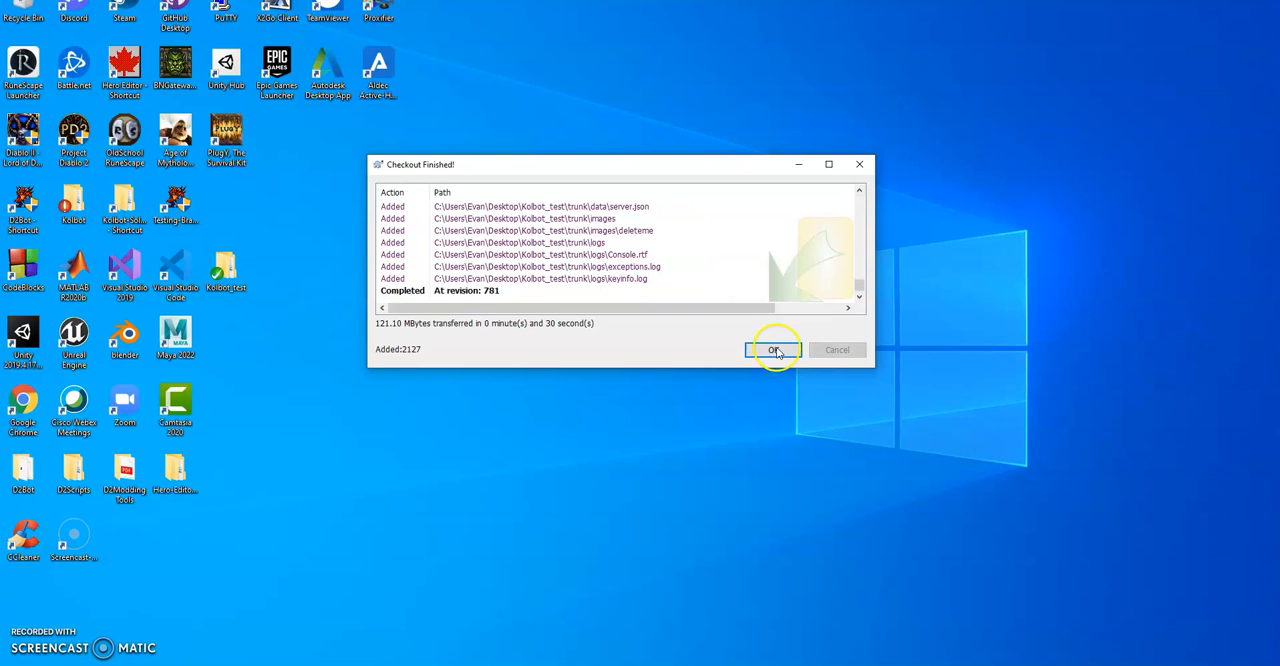
click(773, 349)
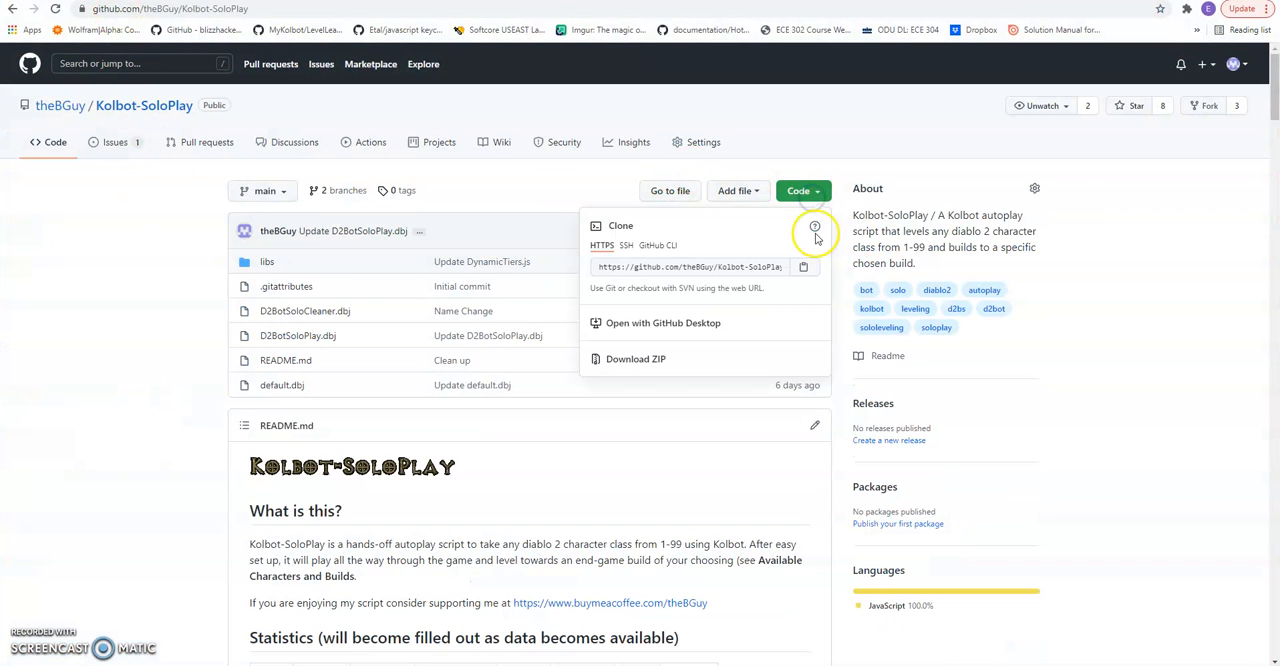
Copy the HTTPS clone address of the Kolbot-SoloPlay repository
click(805, 267)
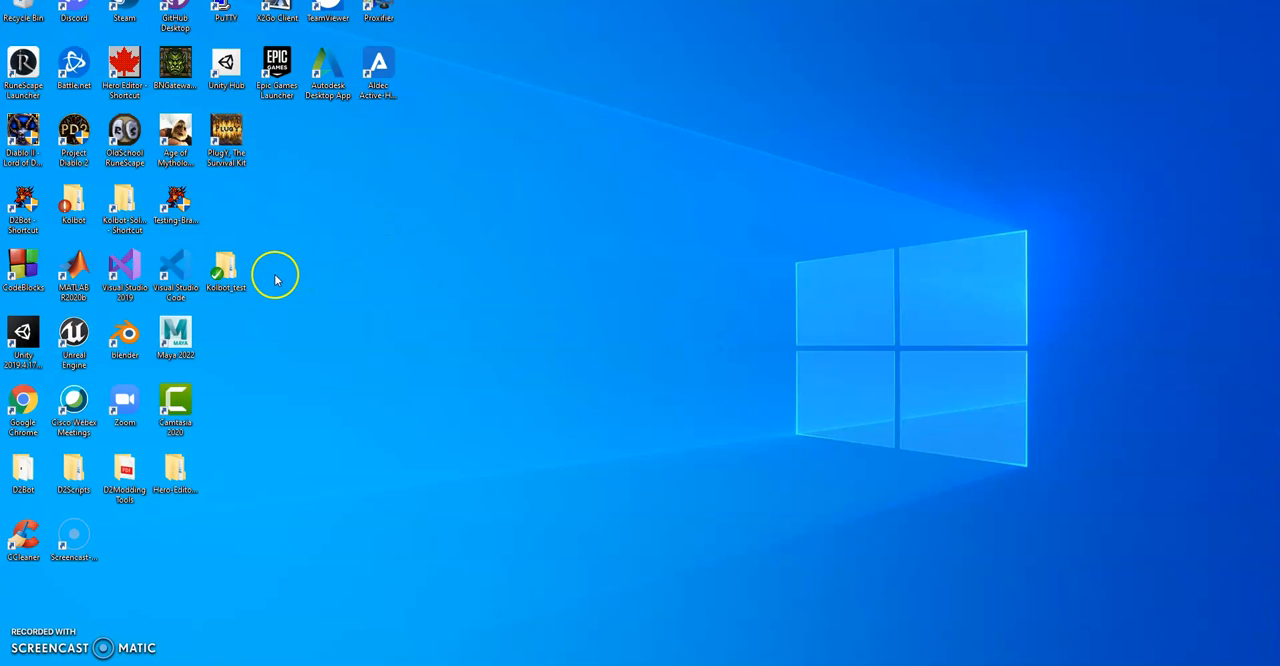
Create a new desktop folder named SoloPlayTest
right_click(275, 278)
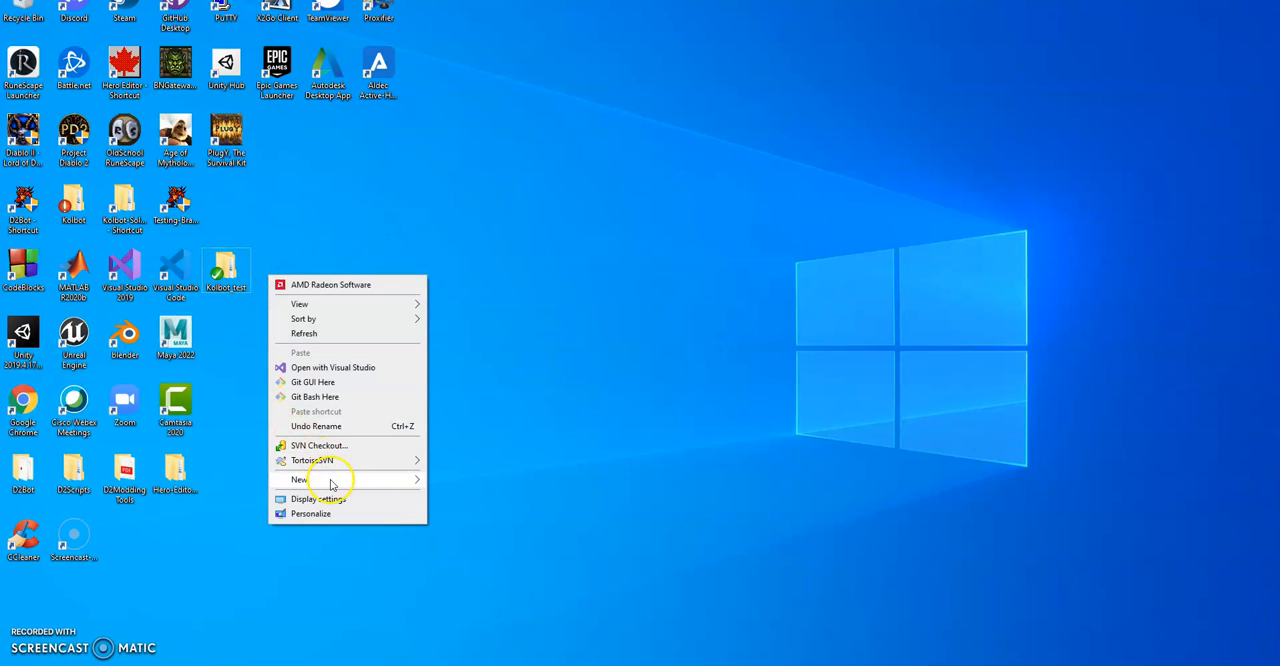
click(300, 479)
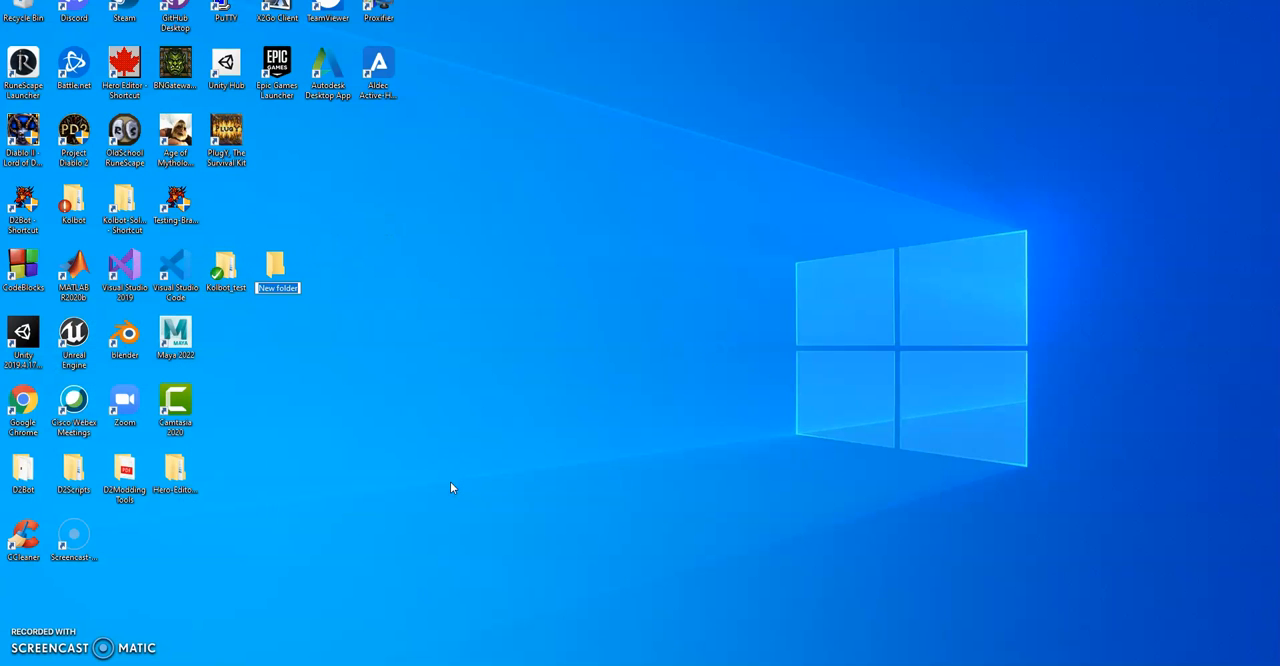
text(SoloPlayTest)
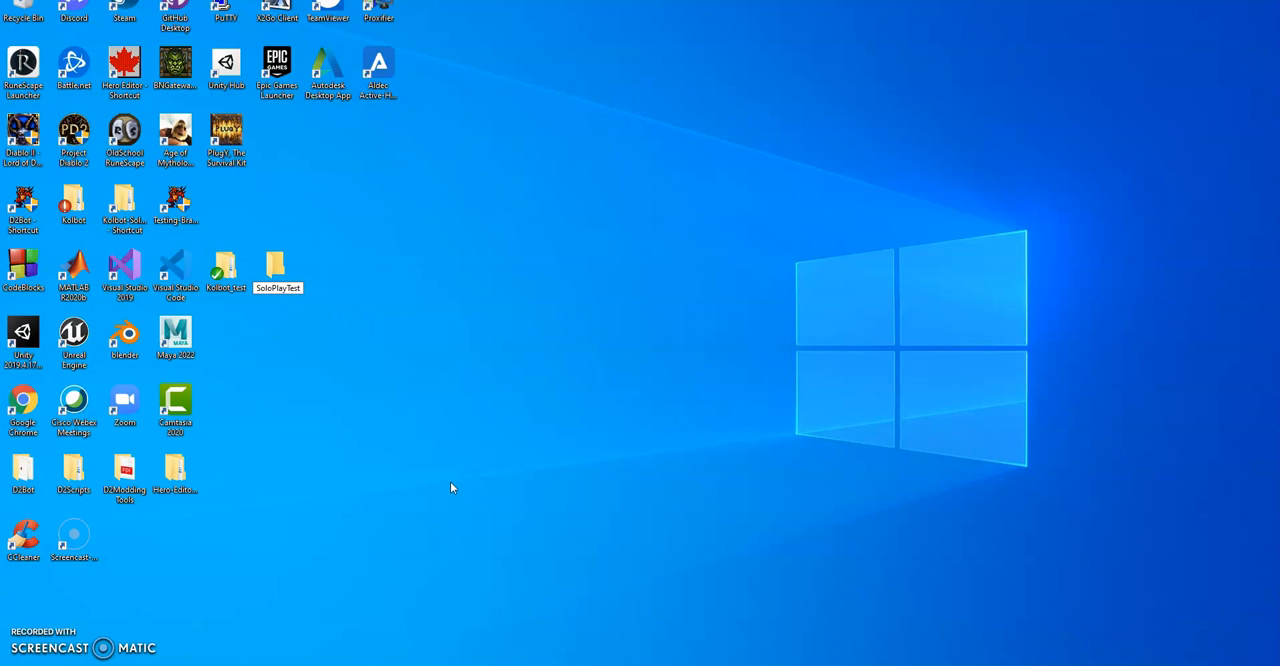
SVN-checkout Kolbot-SoloPlay into SoloPlayTest, reaching revision 745
right_click(277, 265)
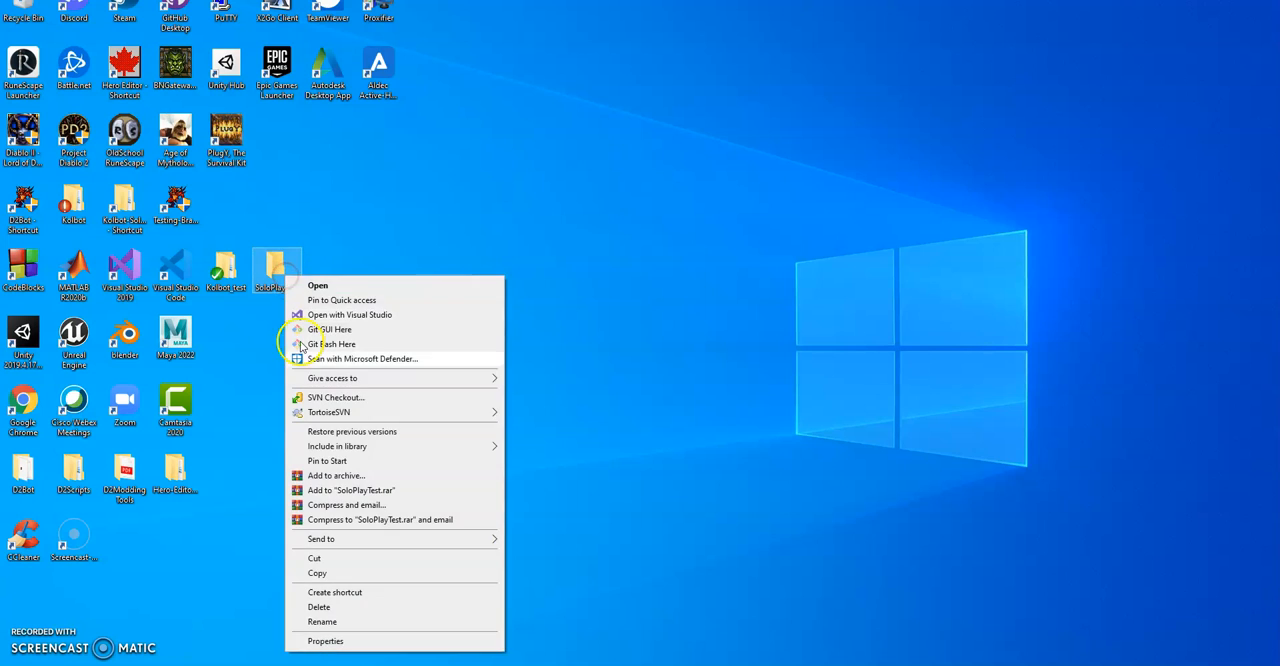
click(336, 397)
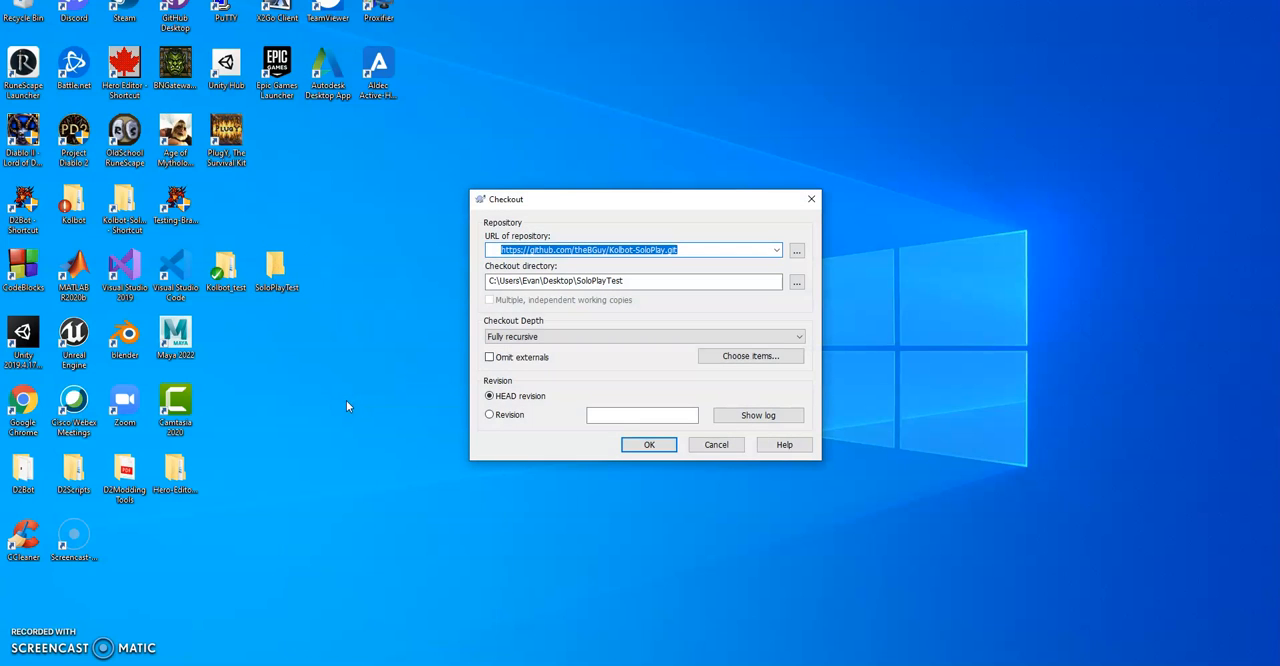
click(648, 444)
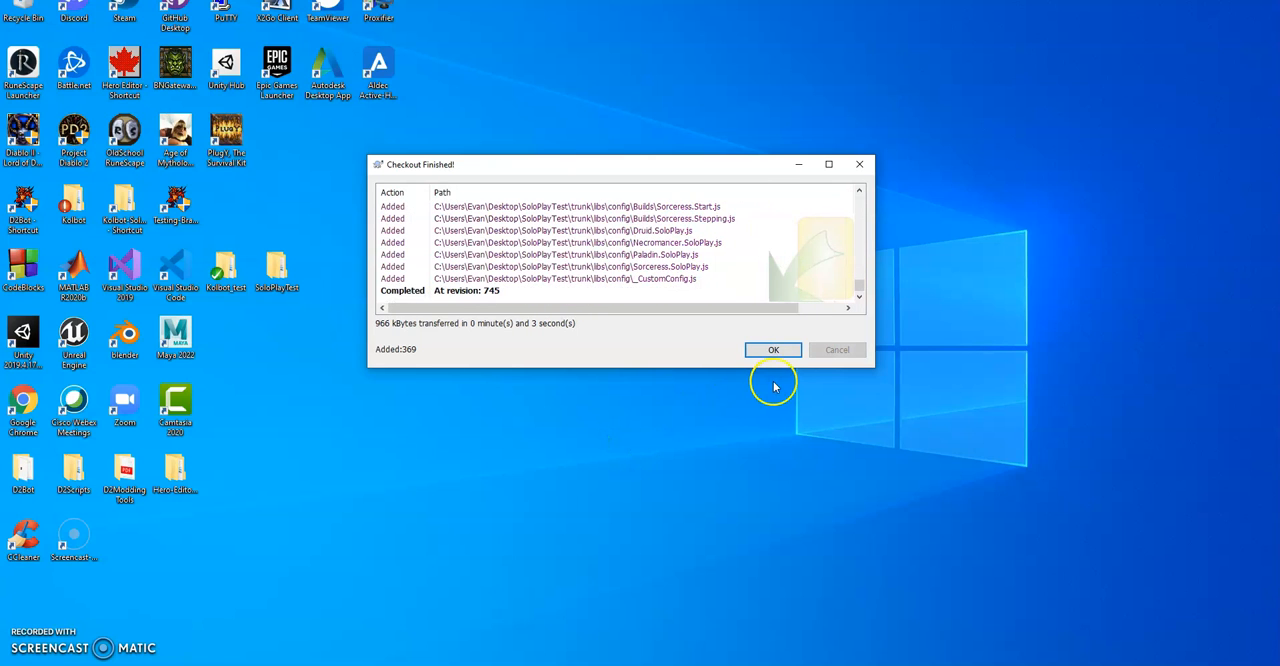
click(772, 349)
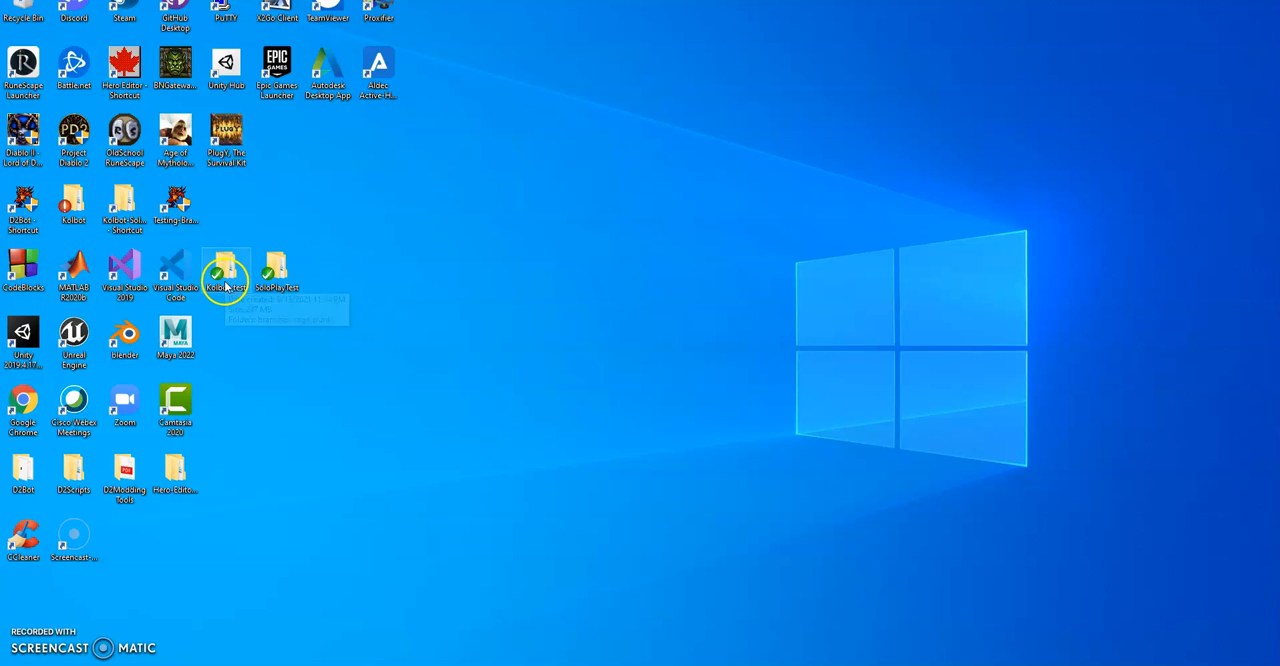
Browse into SoloPlayTest\trunk and Kolbot_test's trunk\d2bs\kolbot folders
double_click(225, 270)
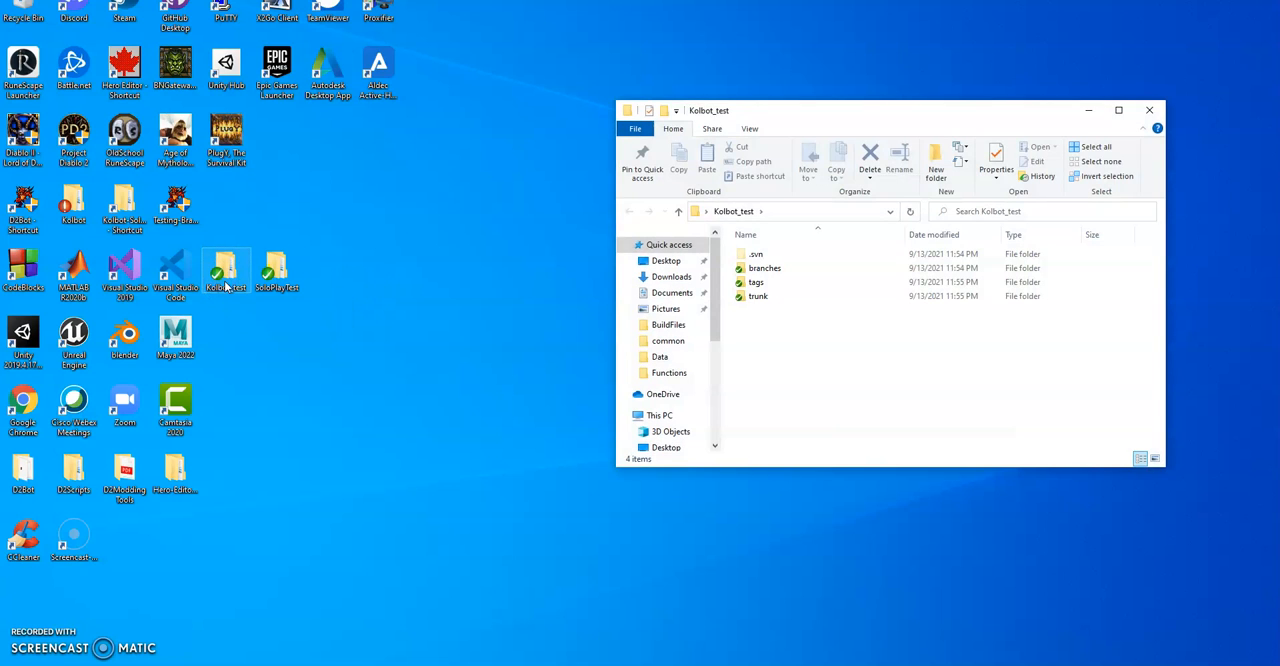
double_click(276, 270)
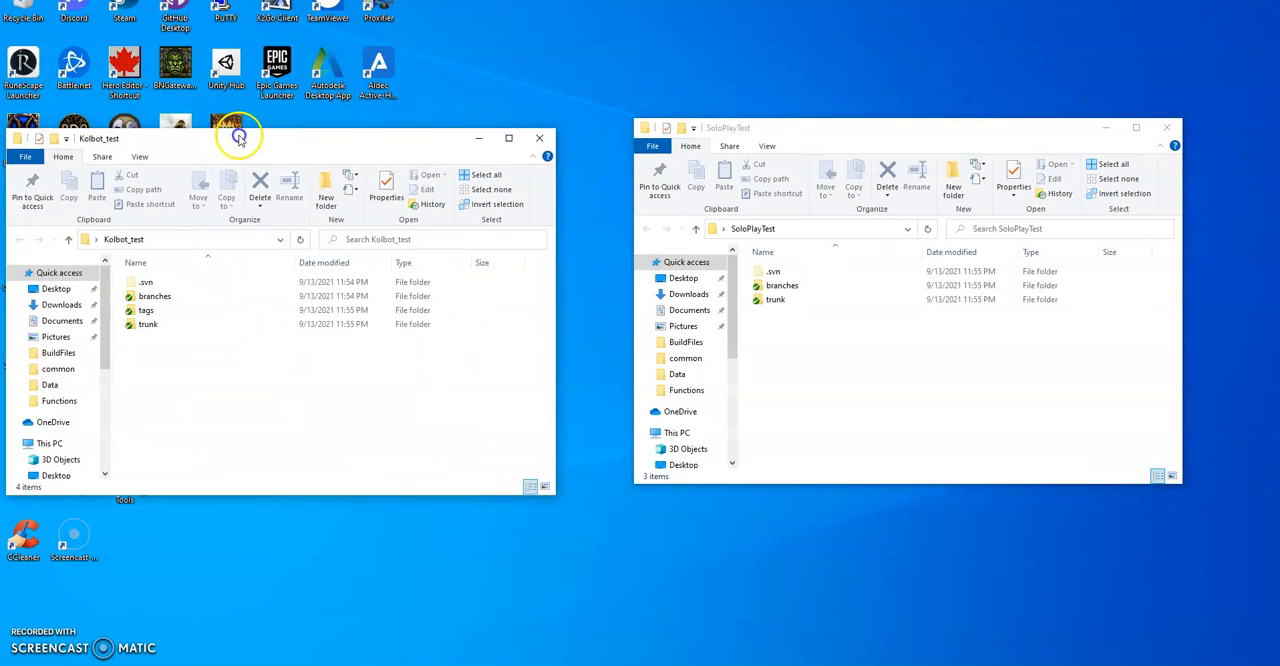
click(210, 317)
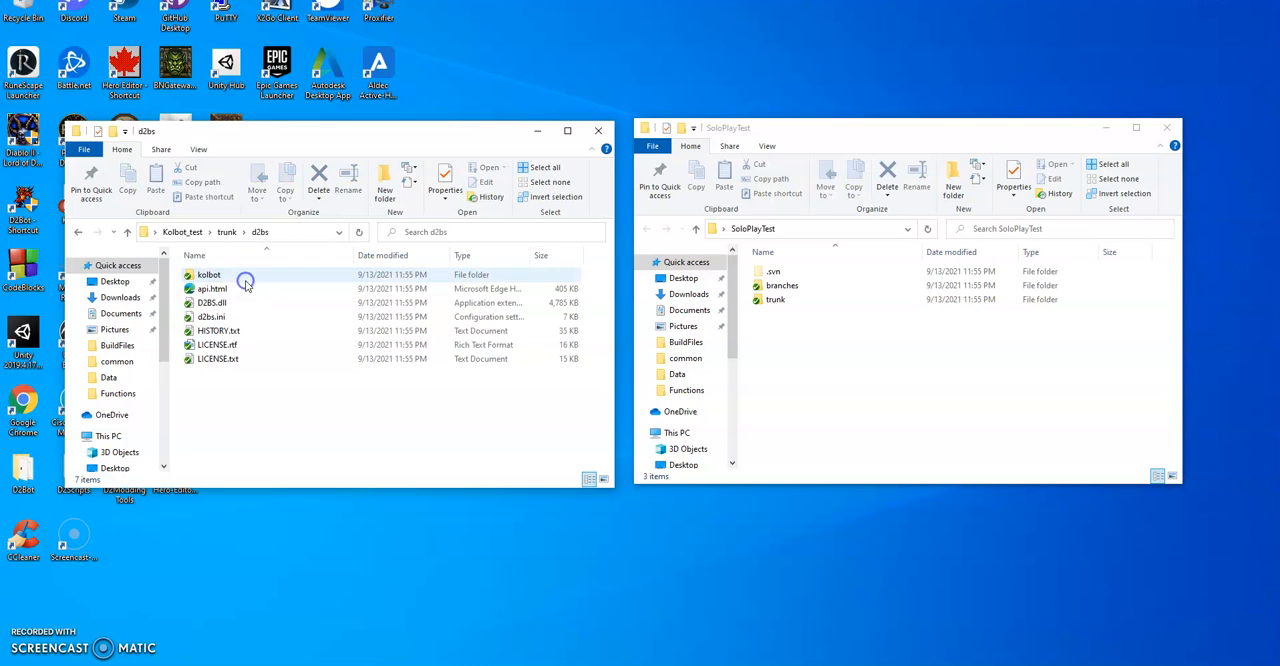
double_click(208, 274)
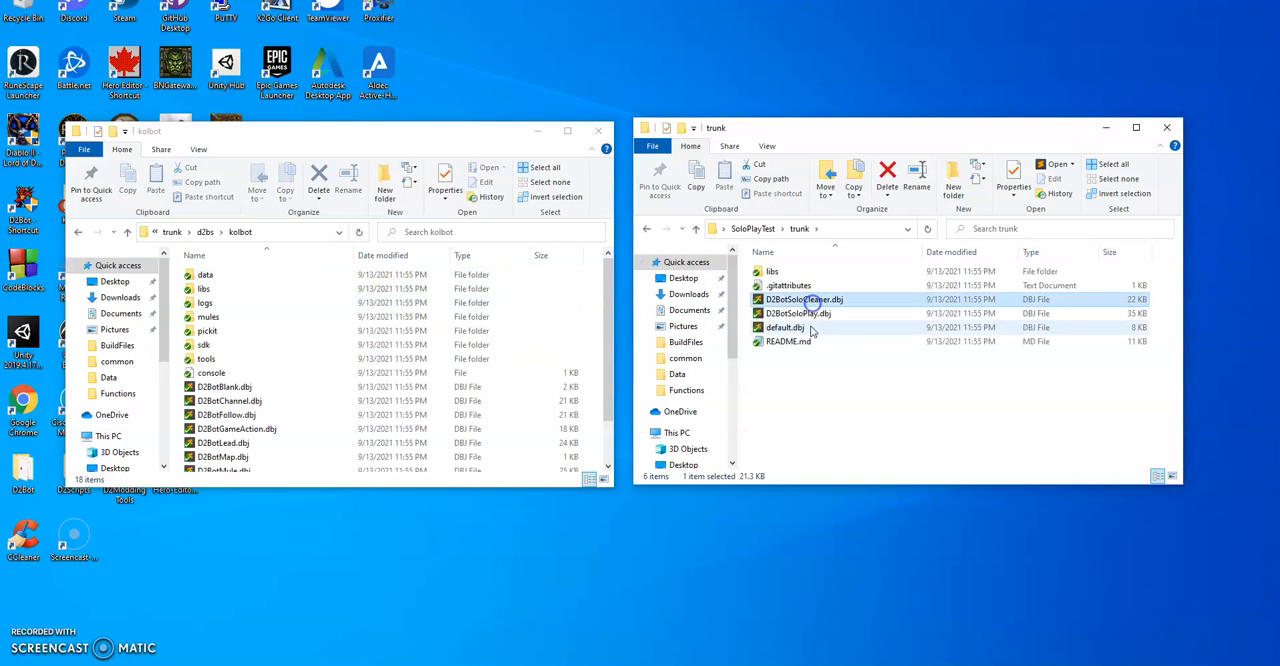
Paste D2BotSoloCleaner.dbj, D2BotSoloPlay.dbj and default.dbj into kolbot, overwriting default.dbj
click(783, 327)
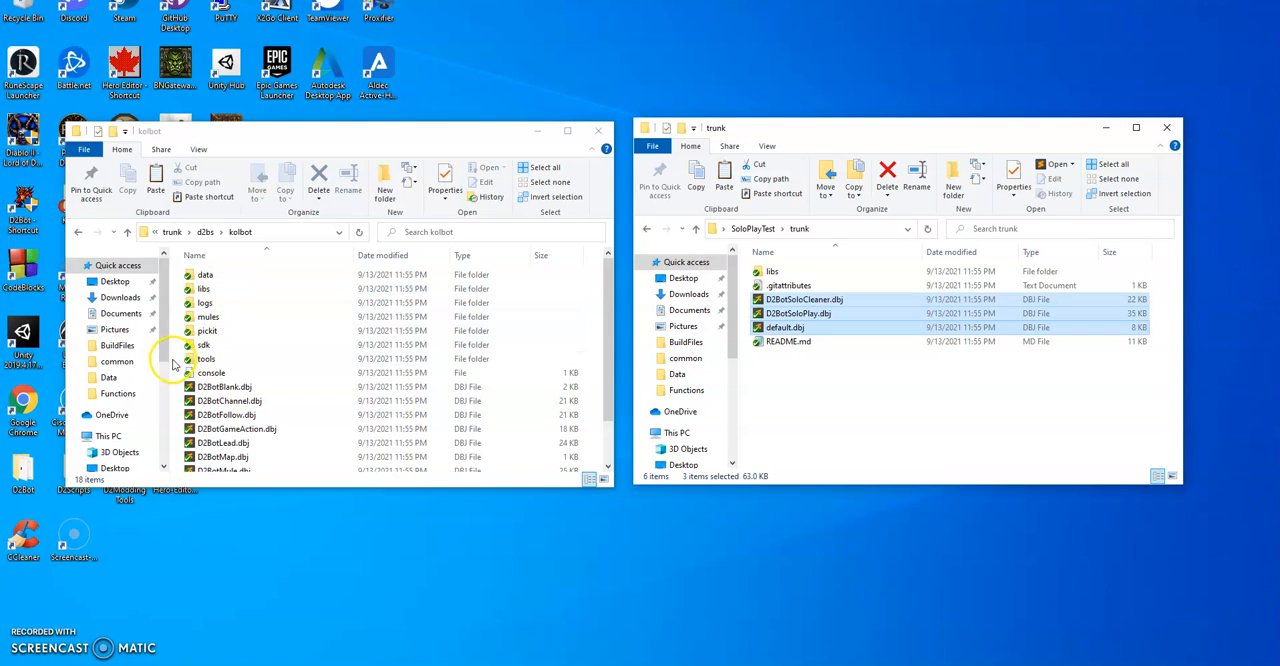
click(155, 178)
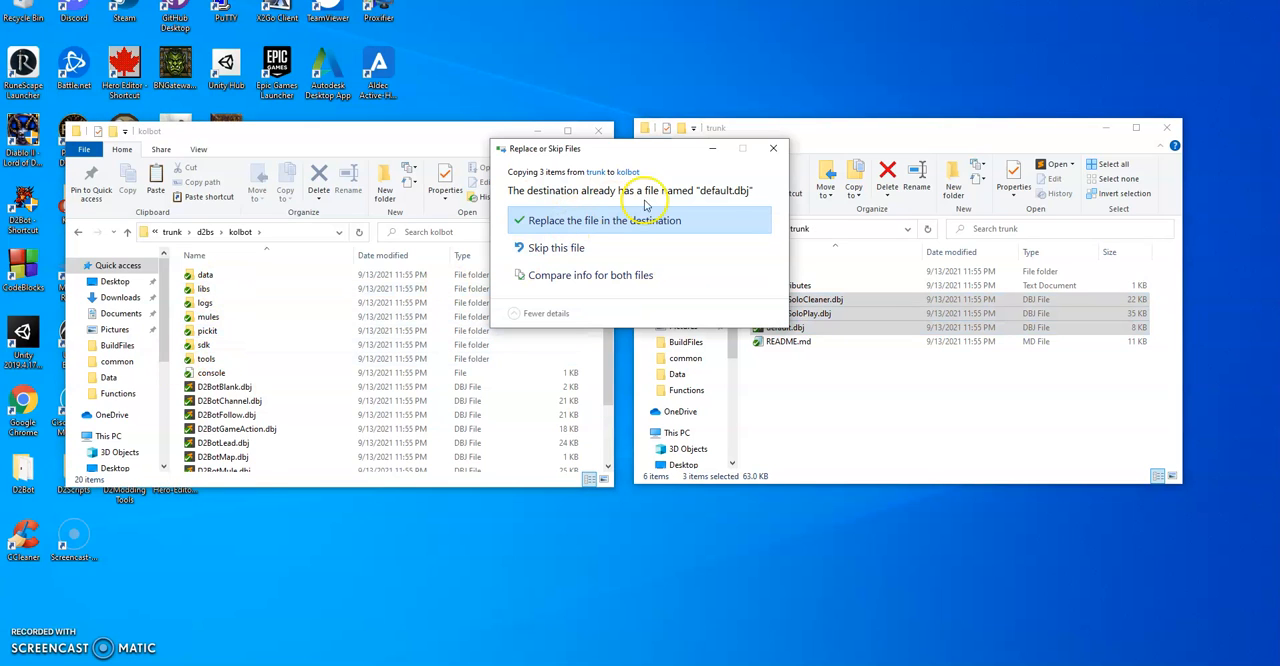
mouse_move(662, 228)
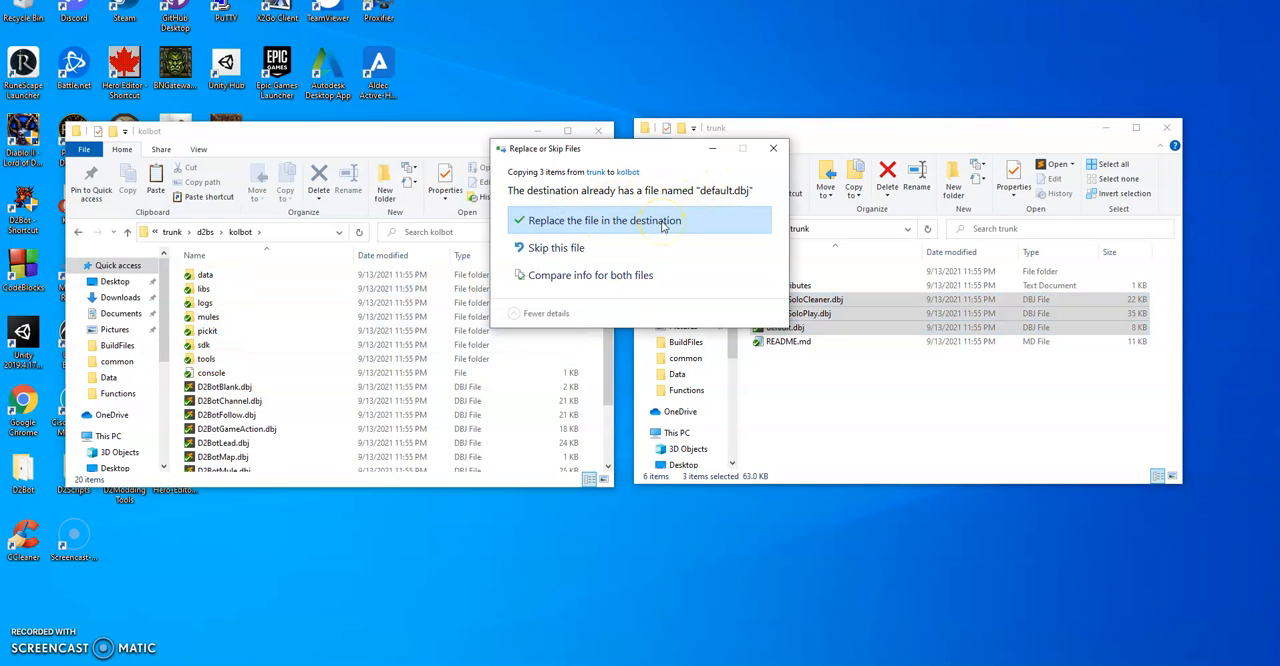
click(600, 220)
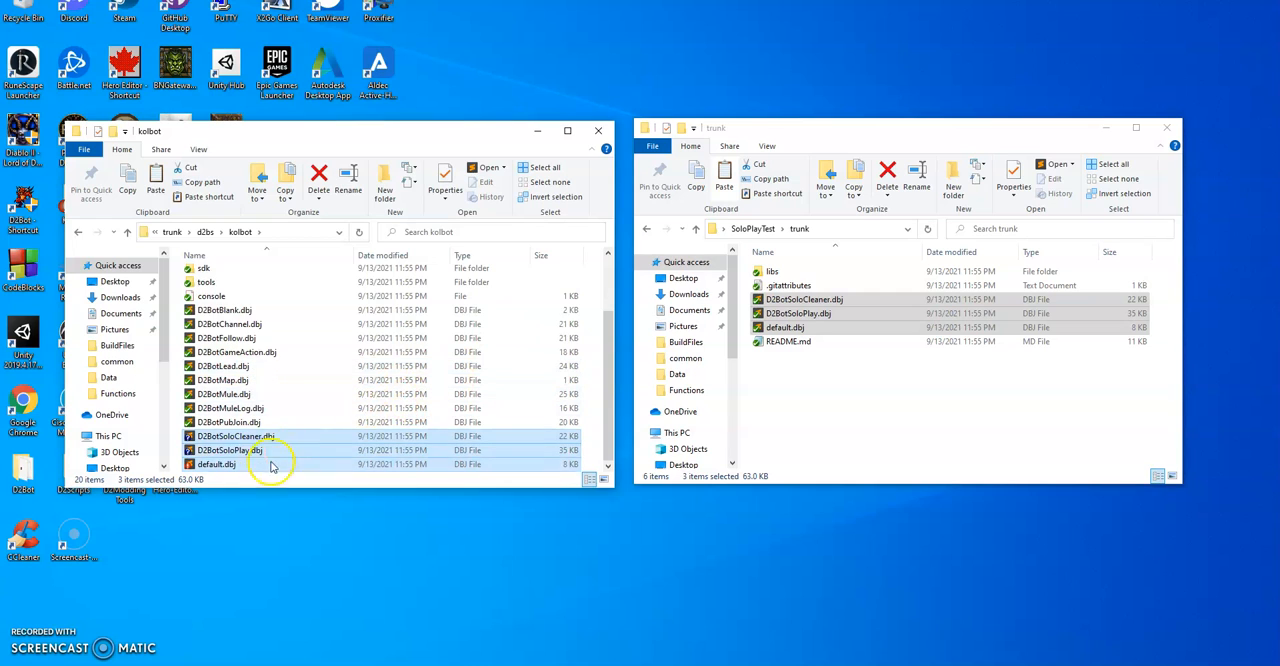
Copy SoloPlay's libs folder for merging into kolbot
scroll(up, 3)
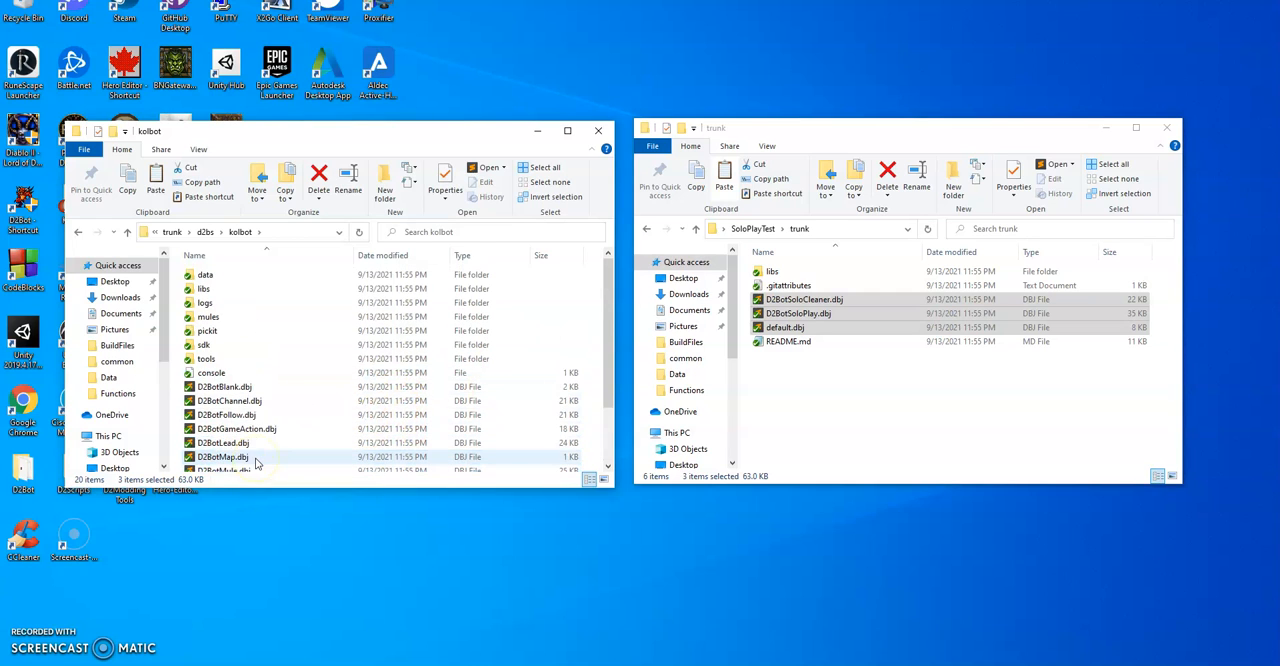
click(771, 271)
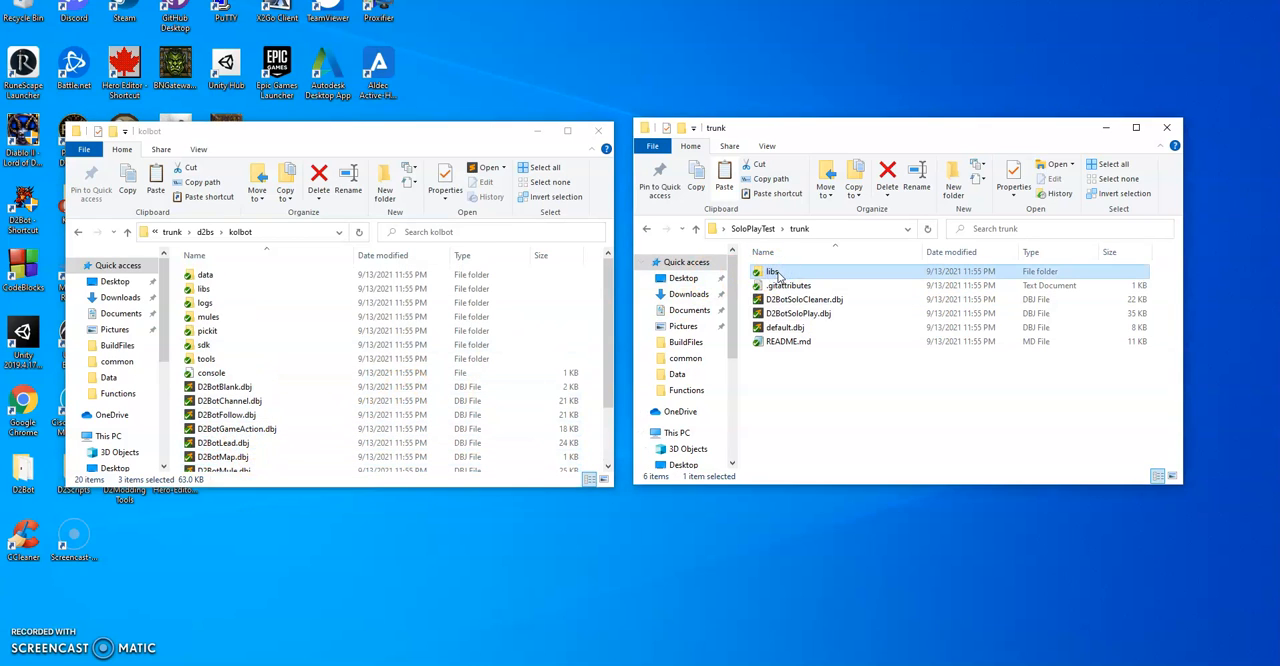
click(180, 318)
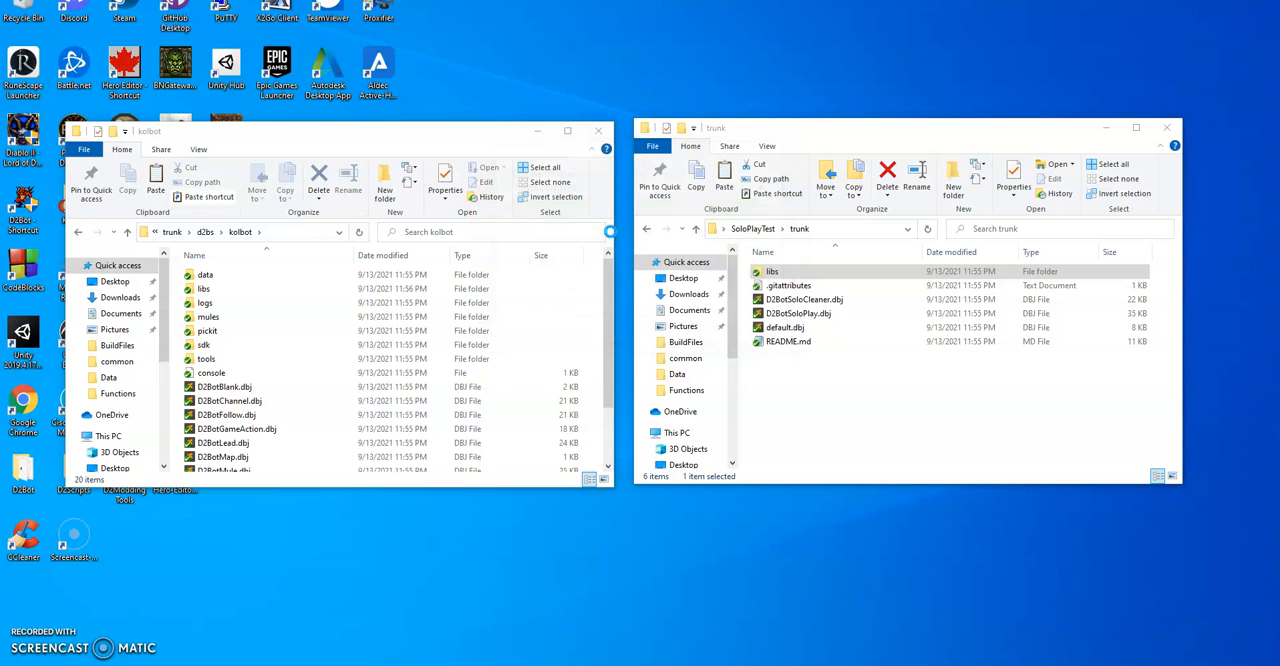
Launch D2Bot.exe from Kolbot_test\trunk and begin adding a new bot profile
click(204, 289)
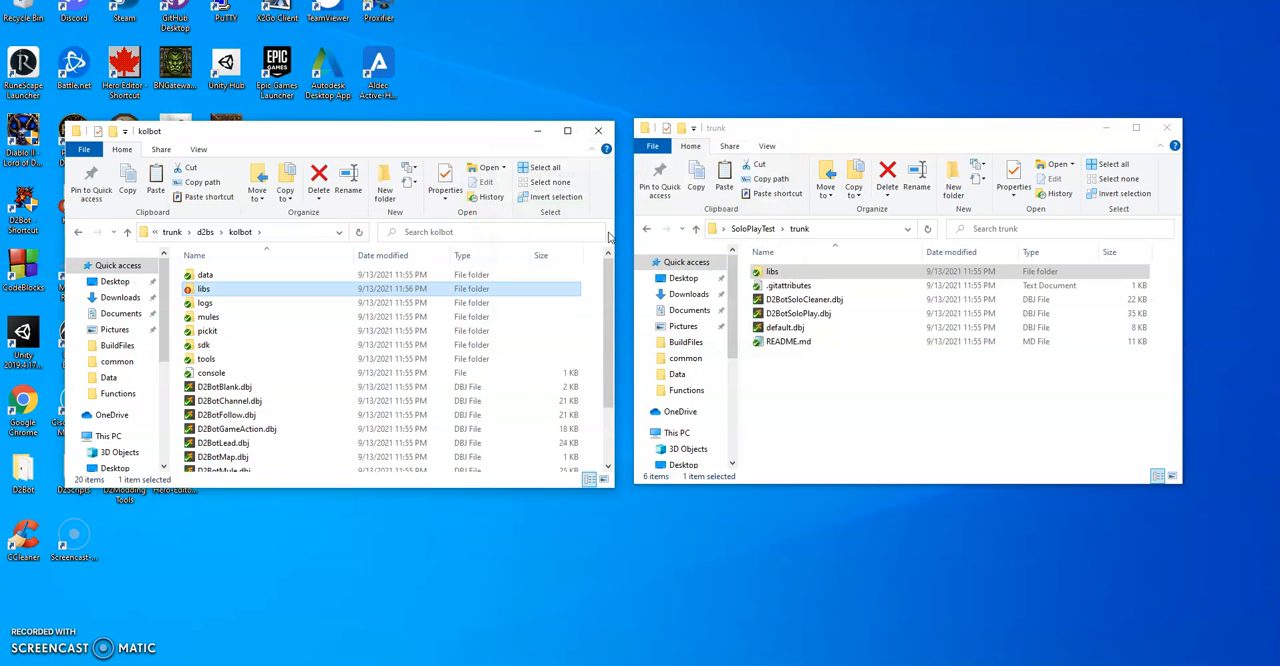
mouse_move(127, 237)
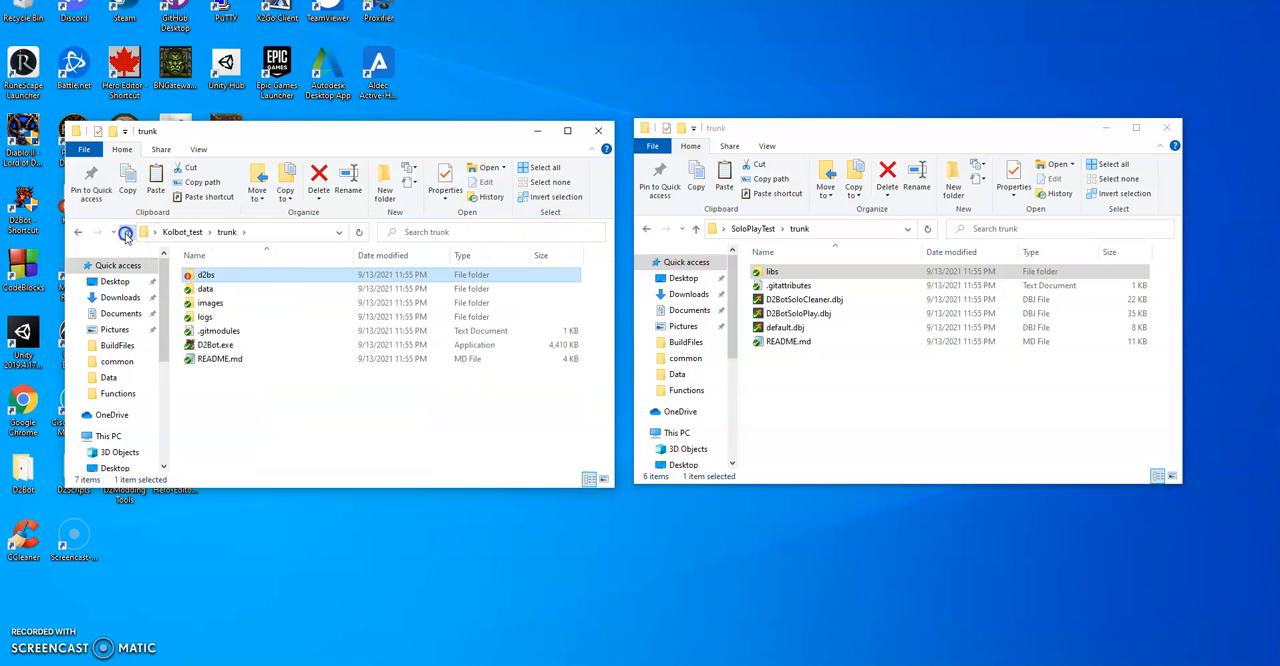
click(210, 344)
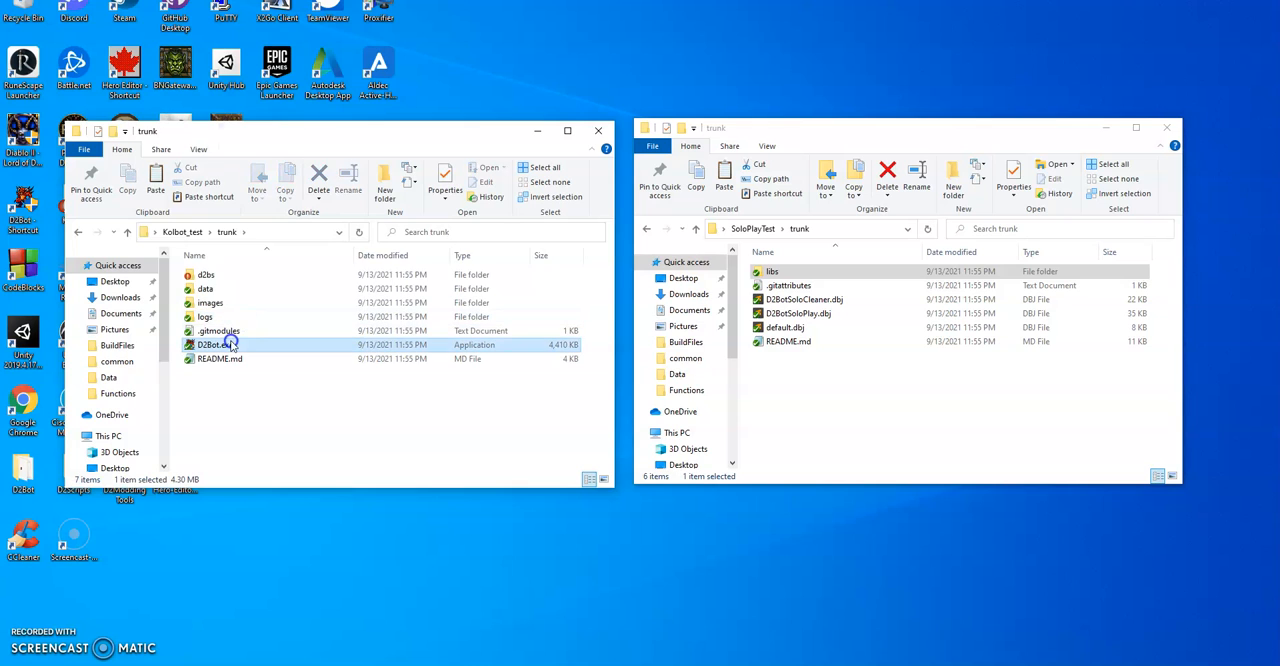
click(210, 344)
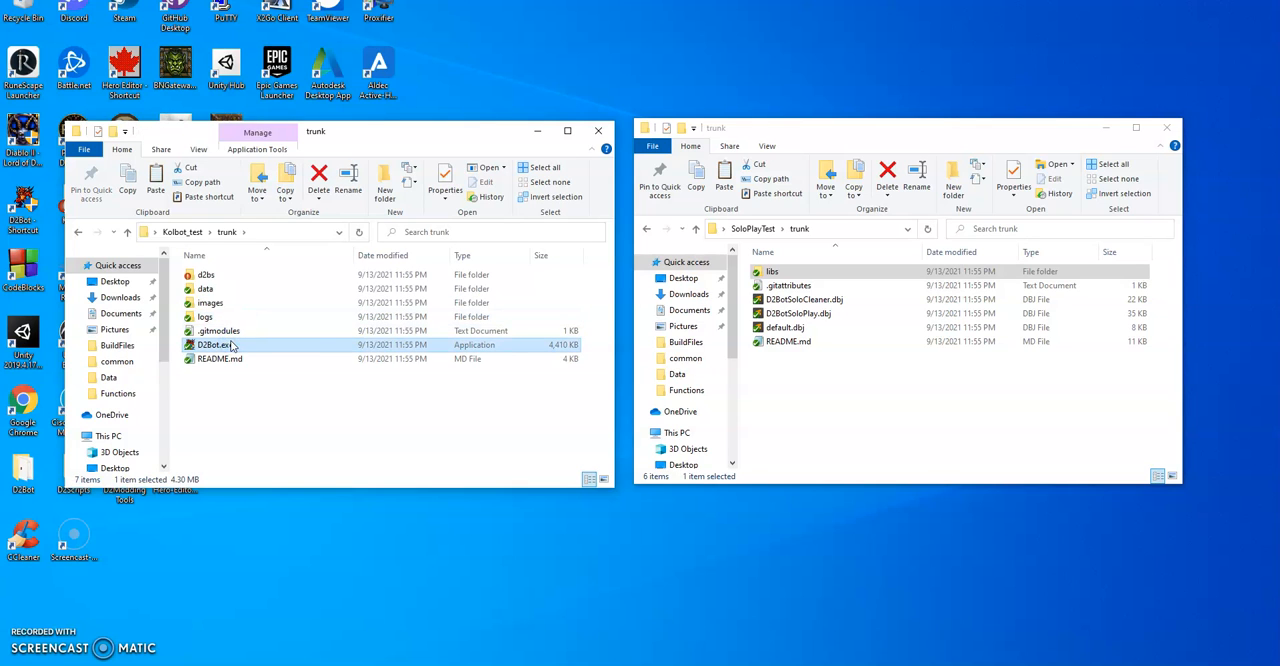
double_click(210, 344)
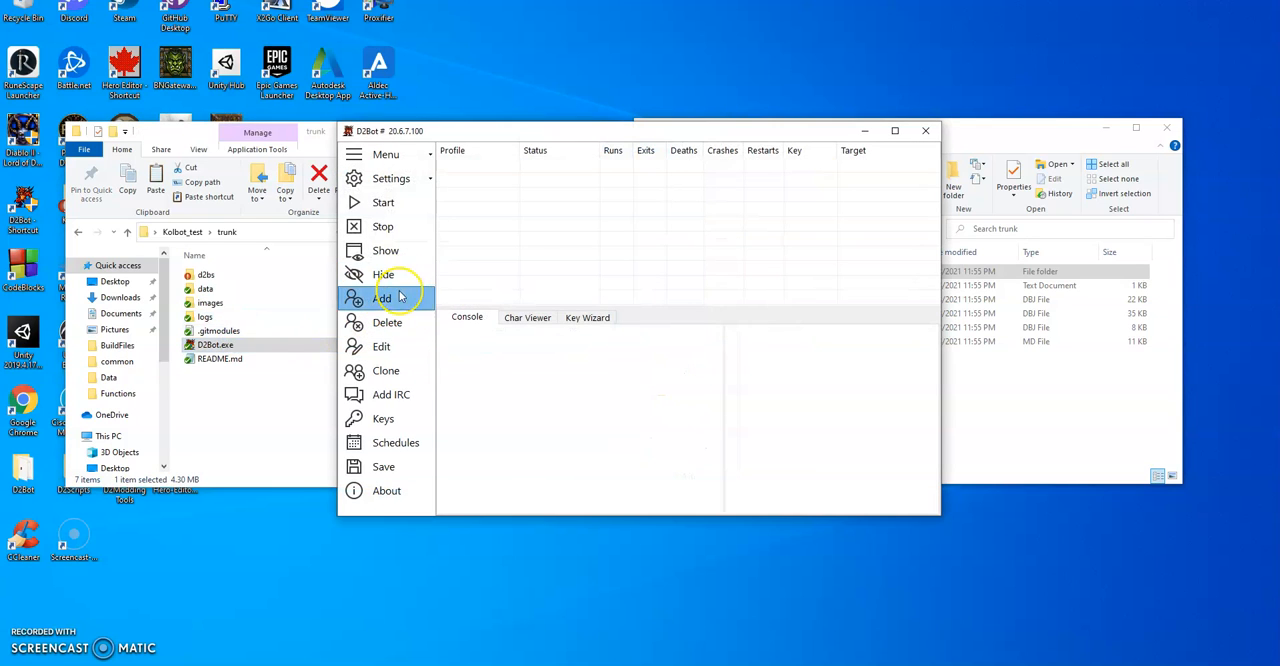
click(381, 298)
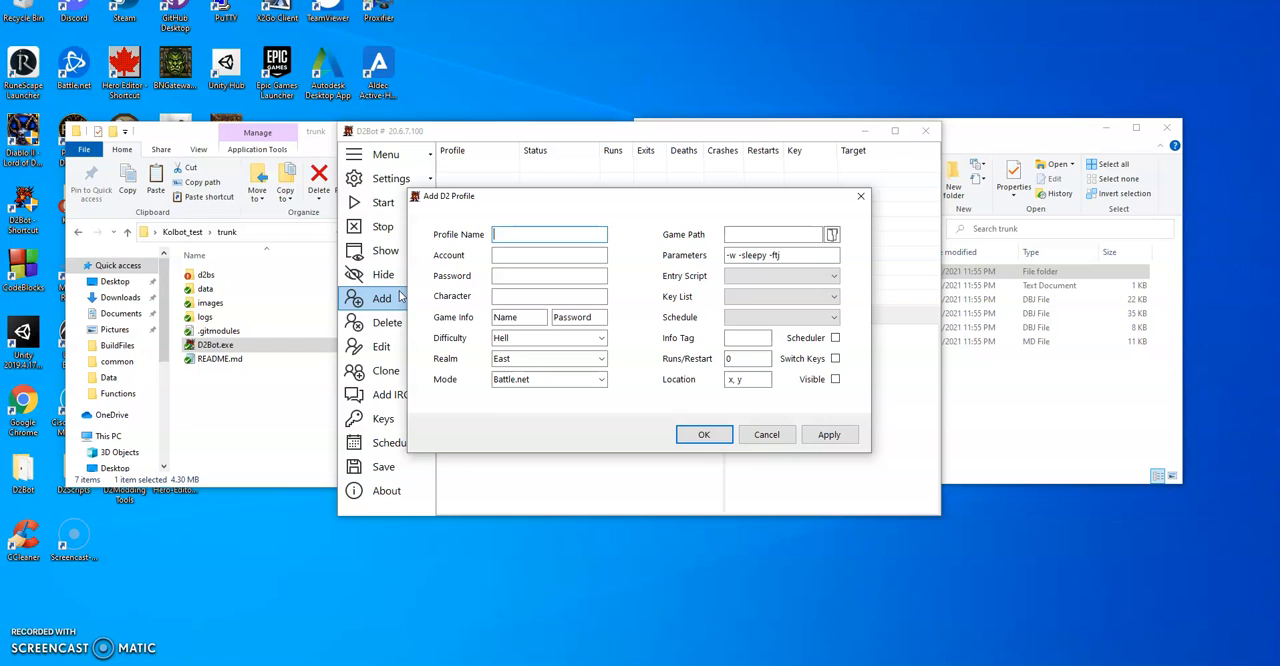
Name the profile scl-sorc-001, set Mode to Single Player, and browse for the game path
text(sd)
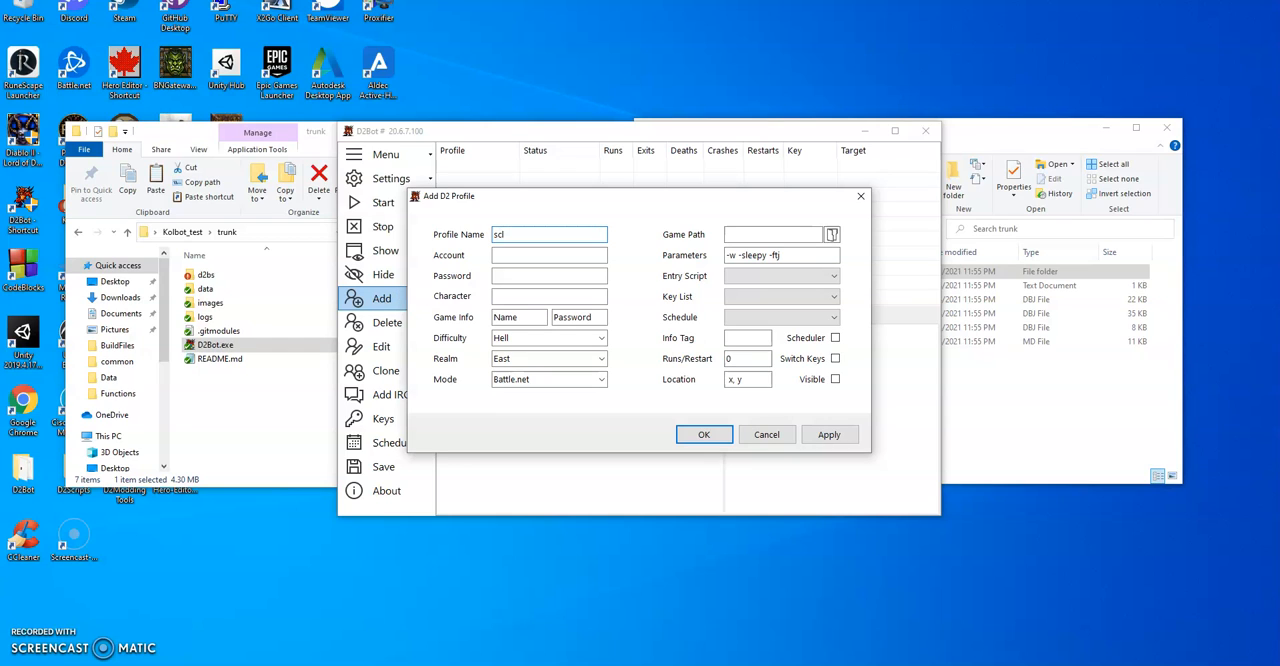
text(-sorc)
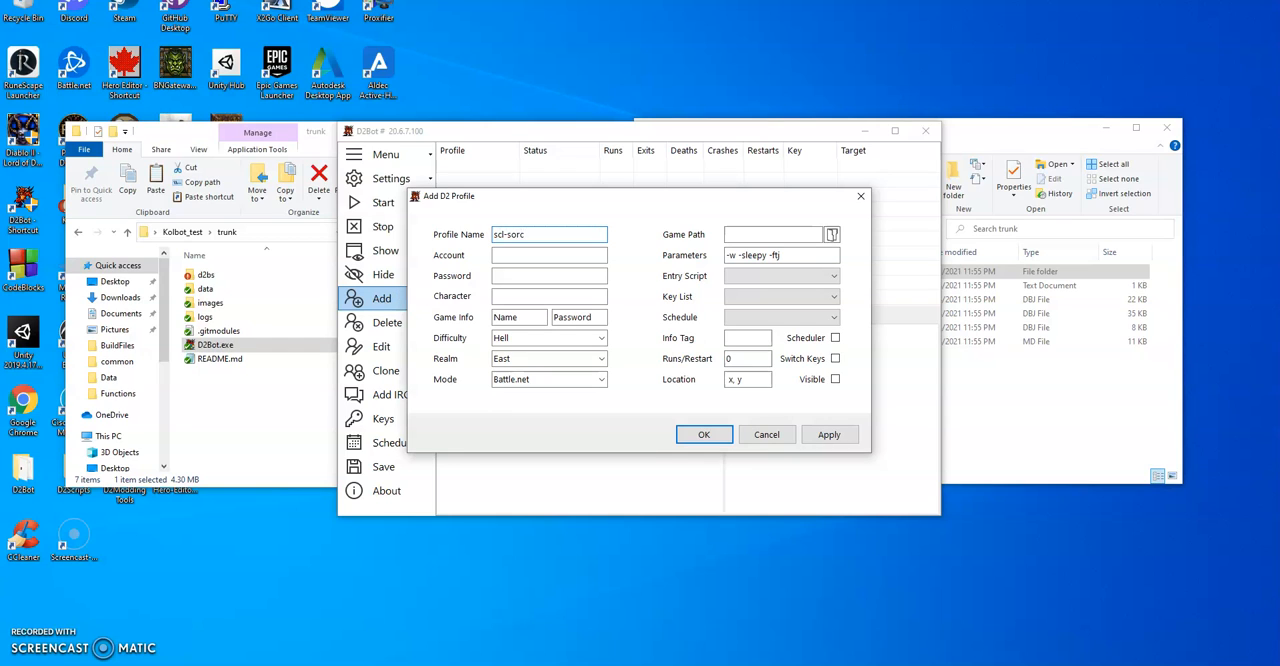
text(-001)
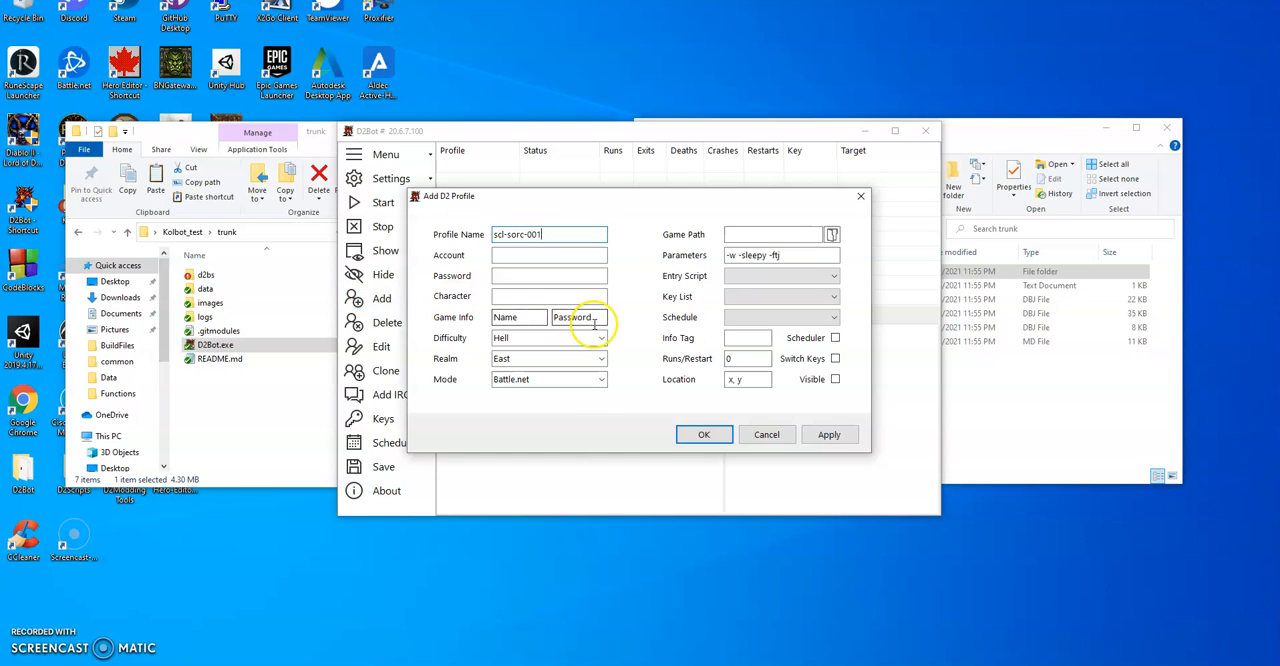
click(548, 378)
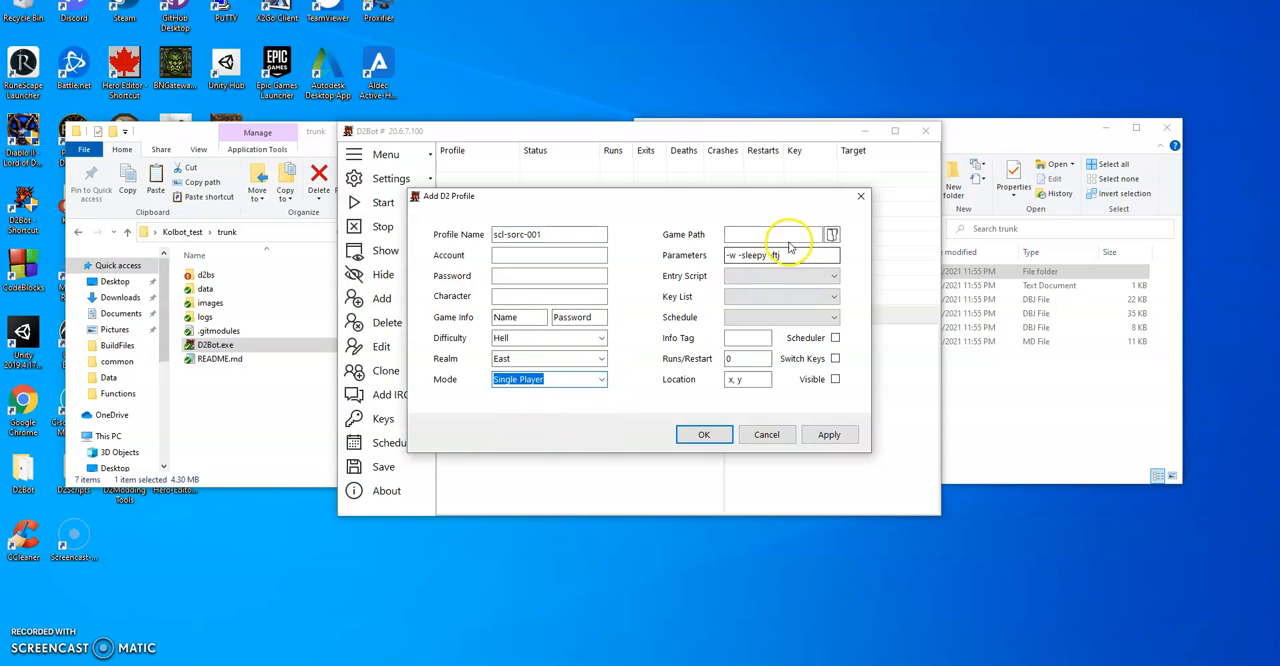
click(831, 234)
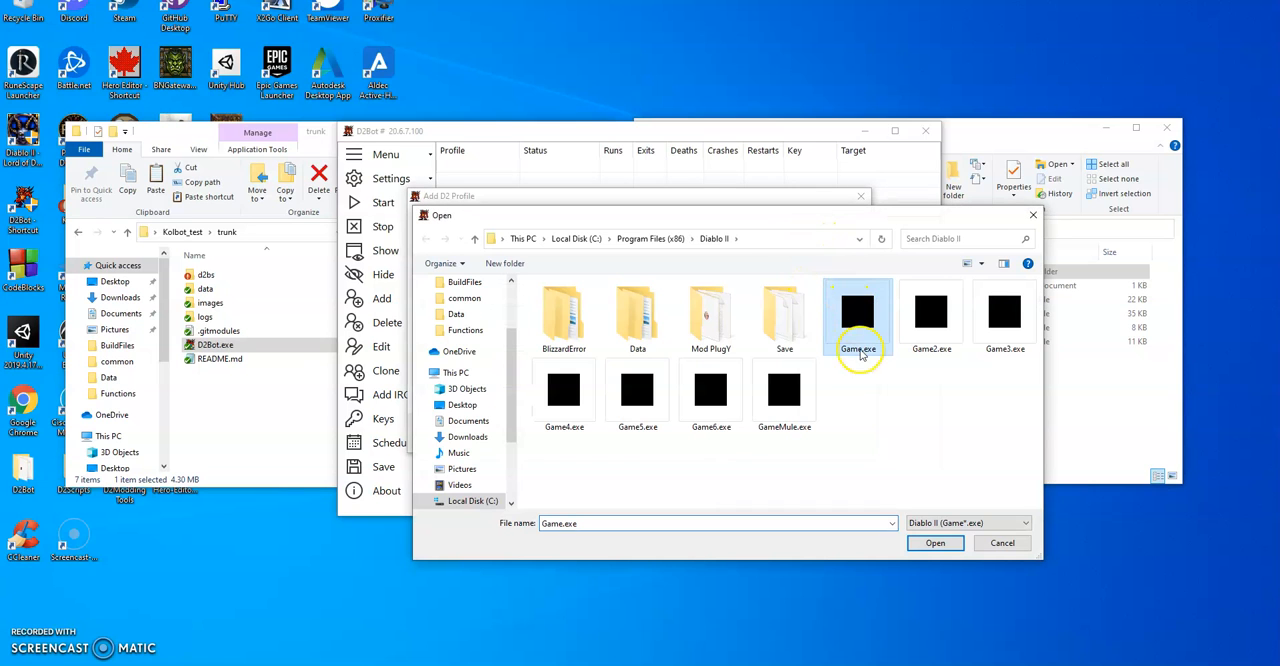
Set game path to Game.exe, parameters -w -sleepy -ns, entry script D2BotSoloPlay.dbj
click(934, 542)
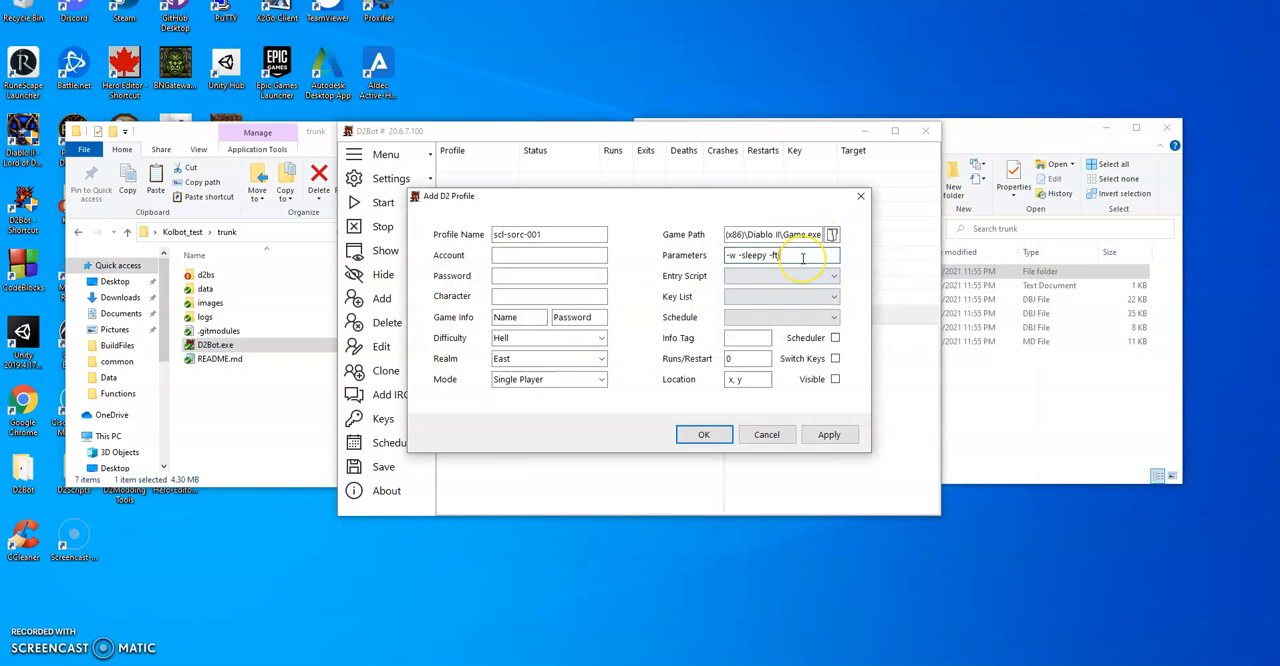
text(-ns)
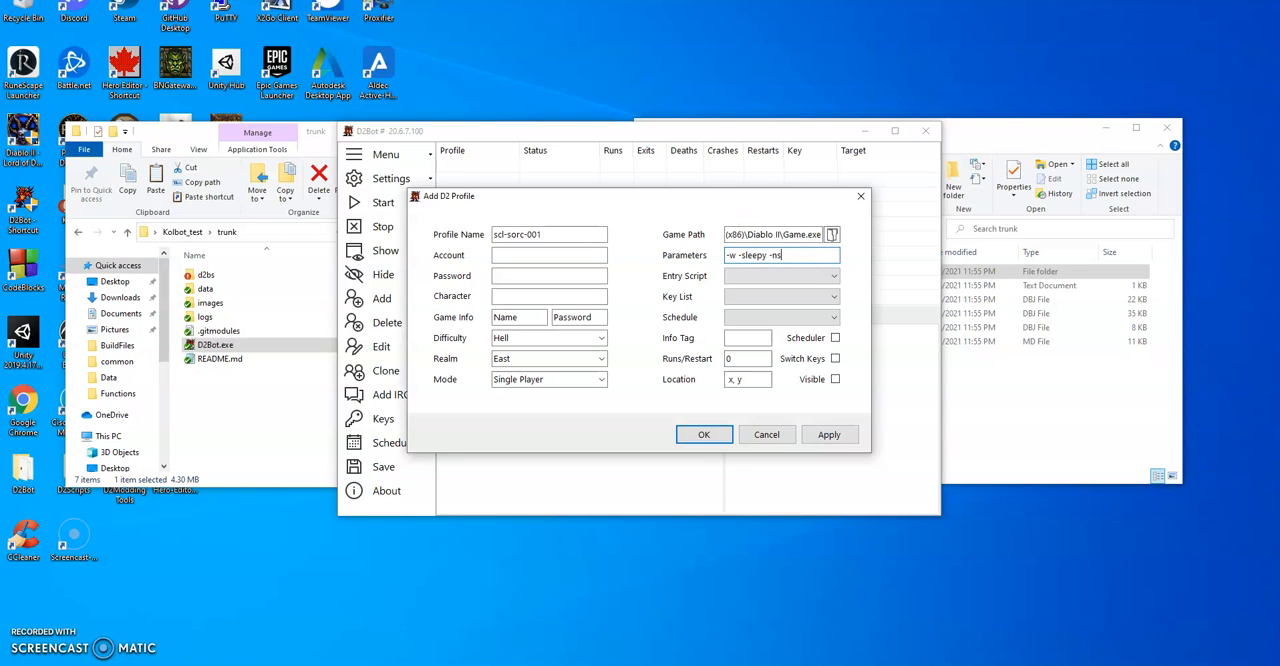
click(832, 275)
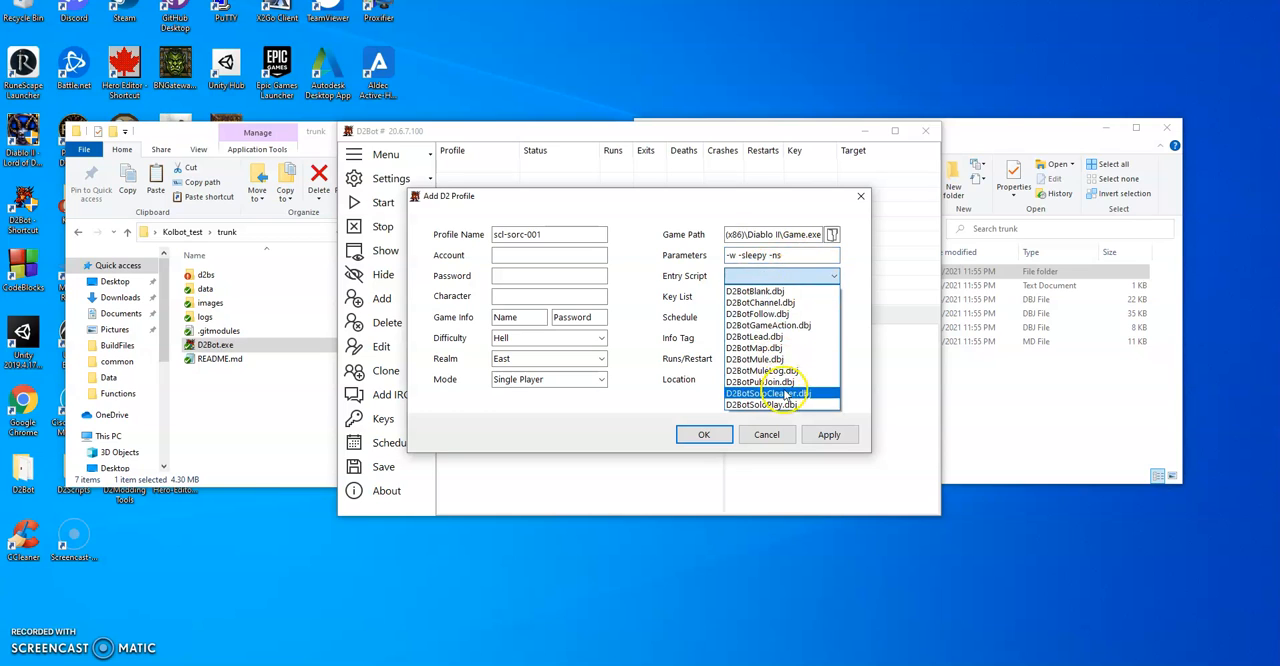
click(762, 393)
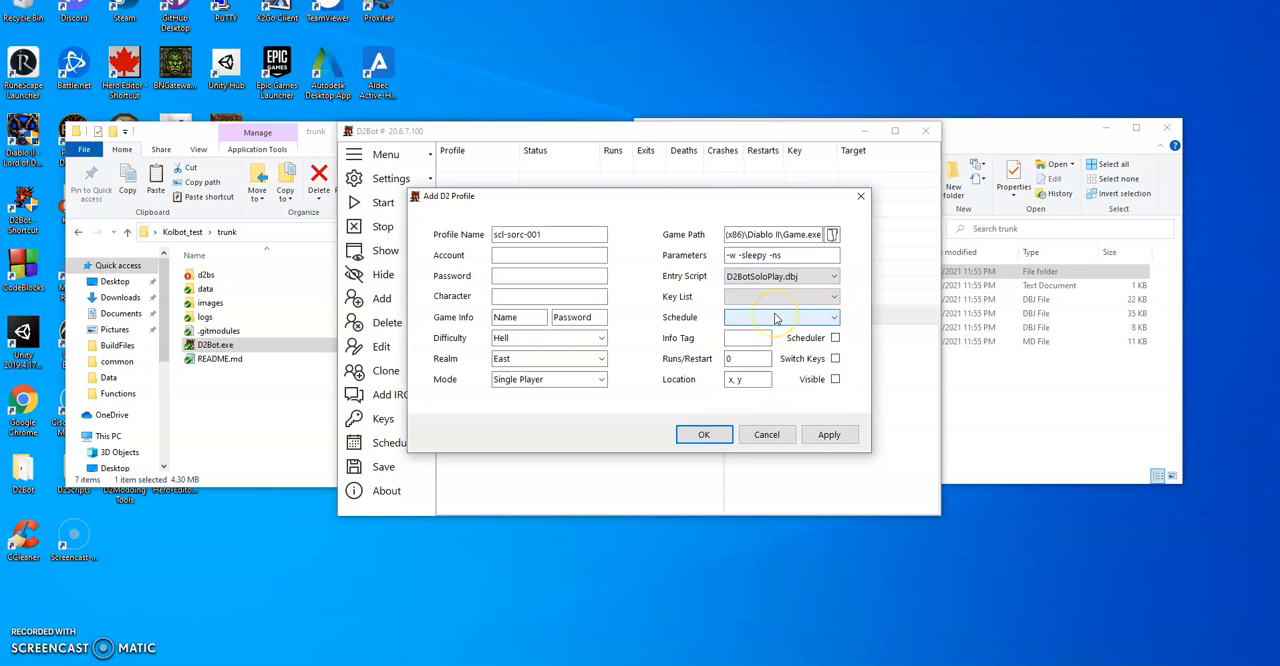
Enter Lightning as the profile's info tag
click(746, 337)
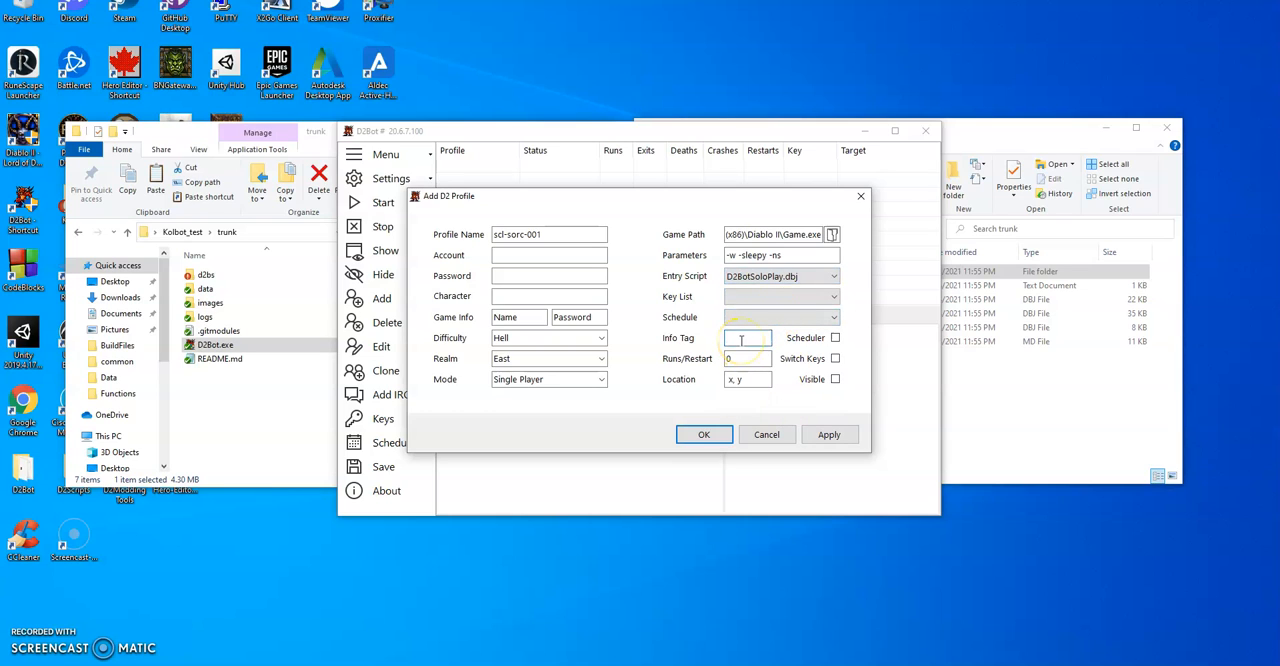
text(Light)
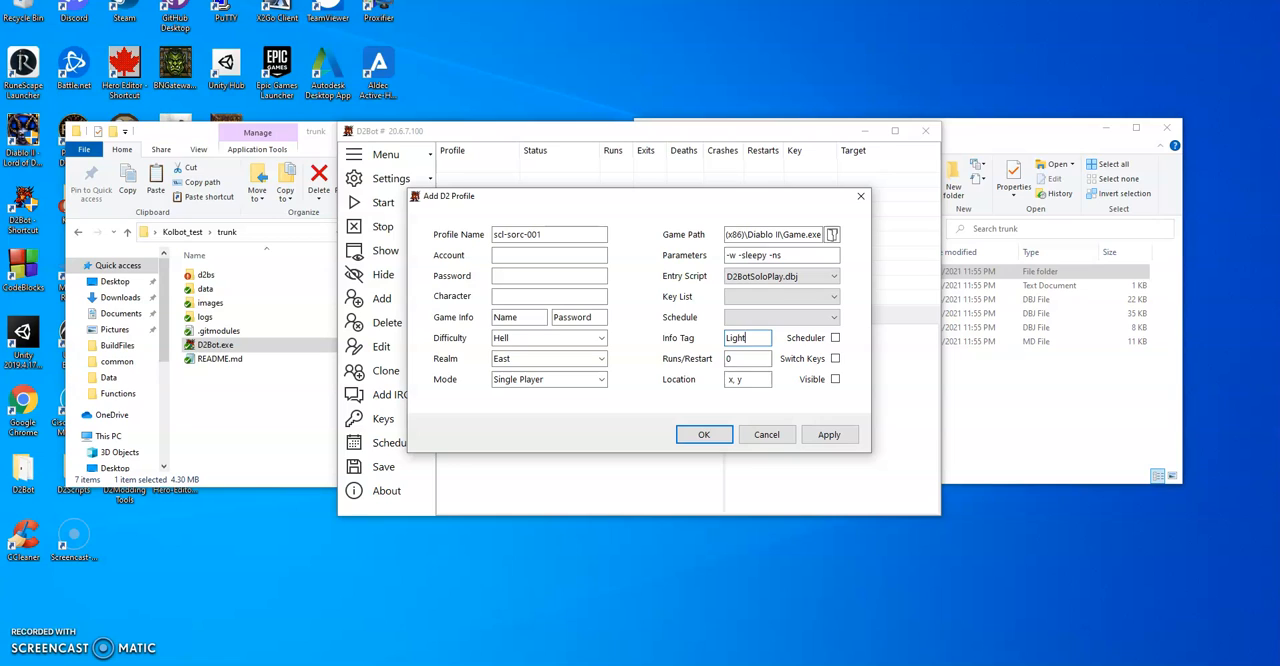
text(ning)
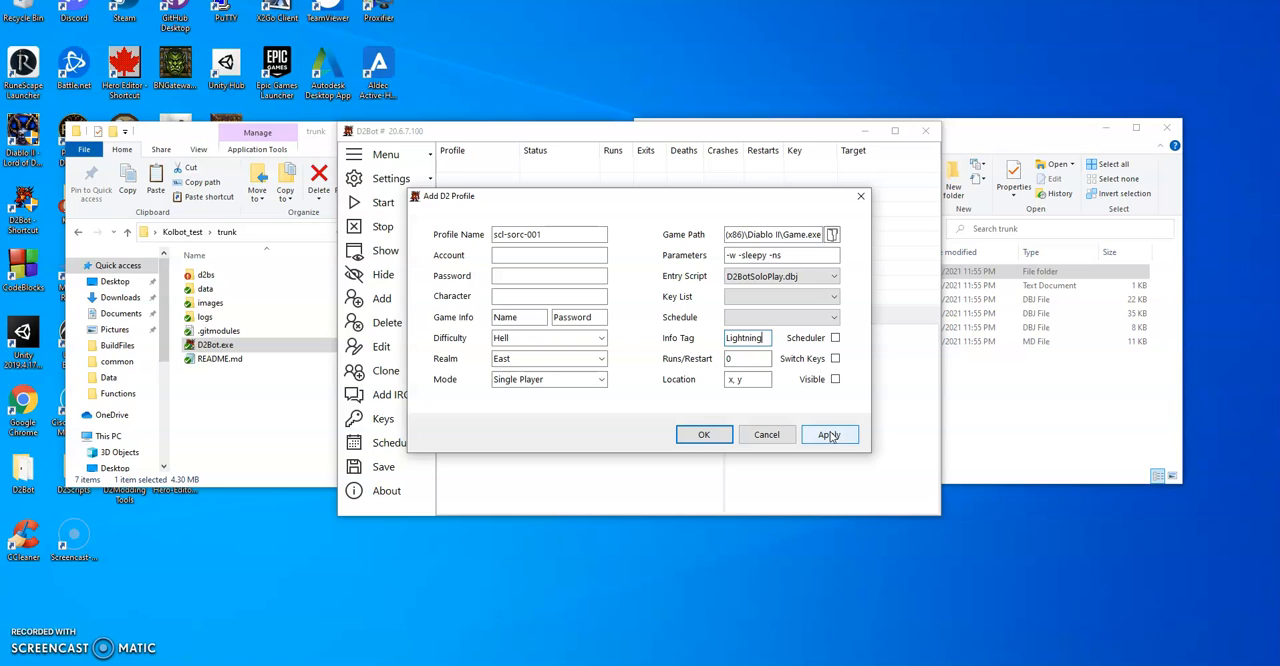
Apply and close the profile settings, then start scl-sorc-001 to launch Diablo II
click(829, 434)
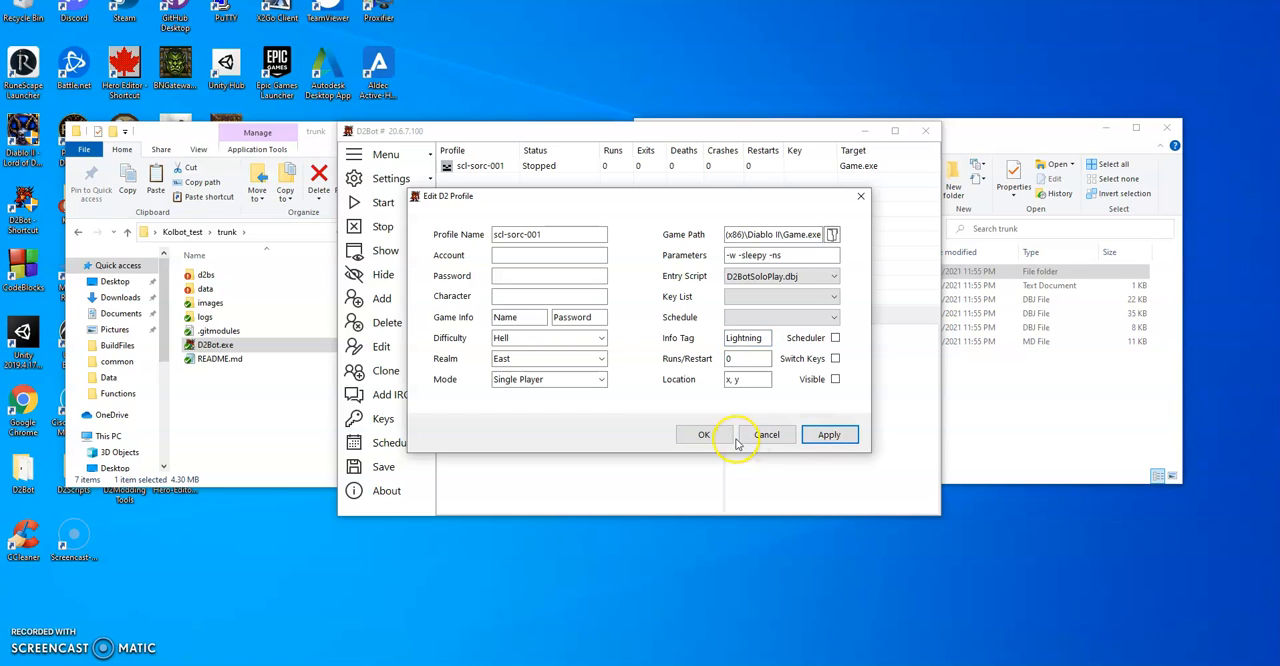
click(703, 434)
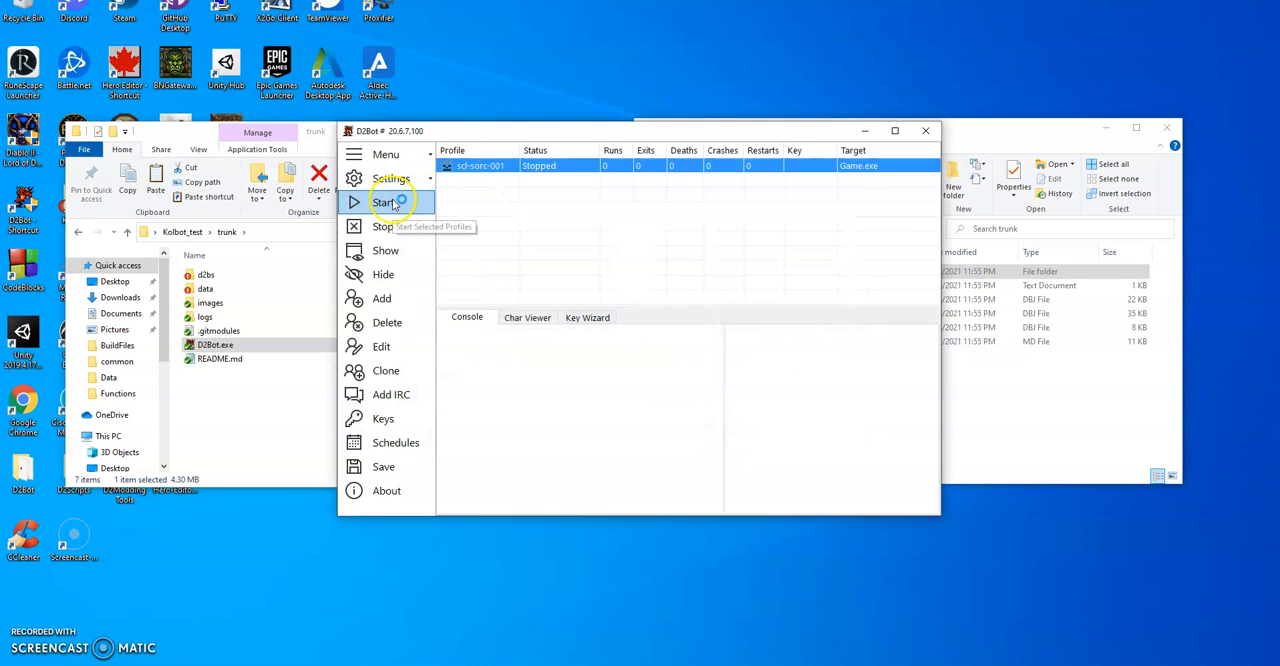
click(384, 202)
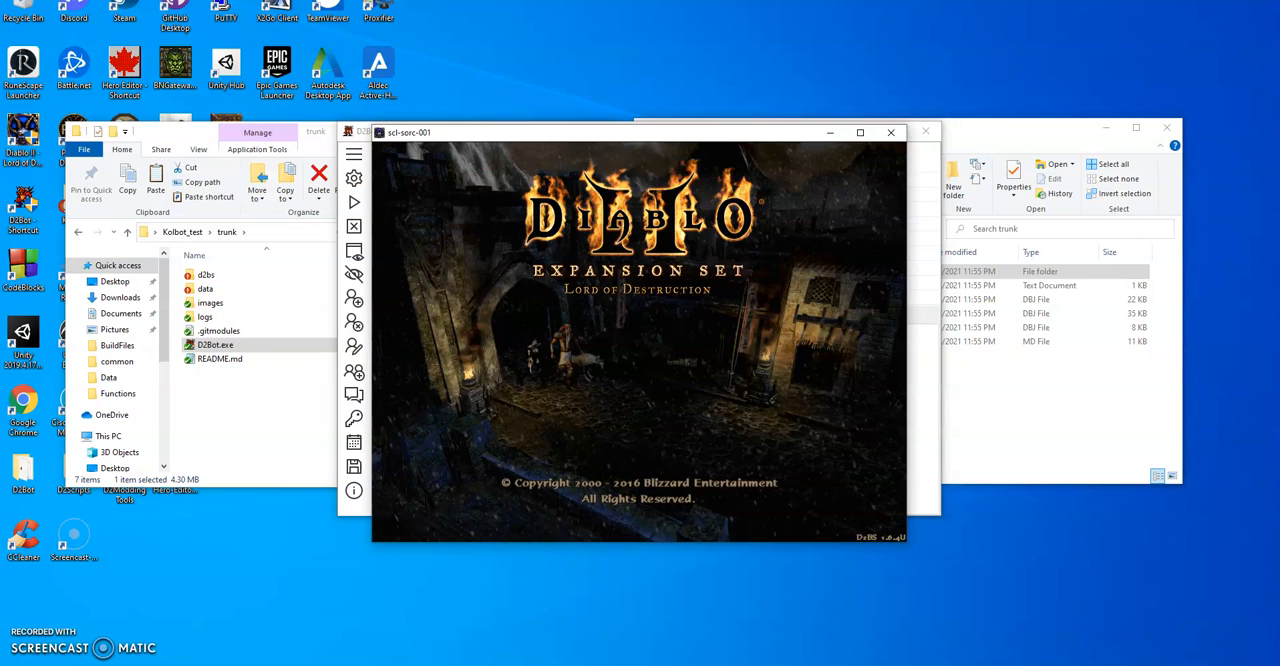